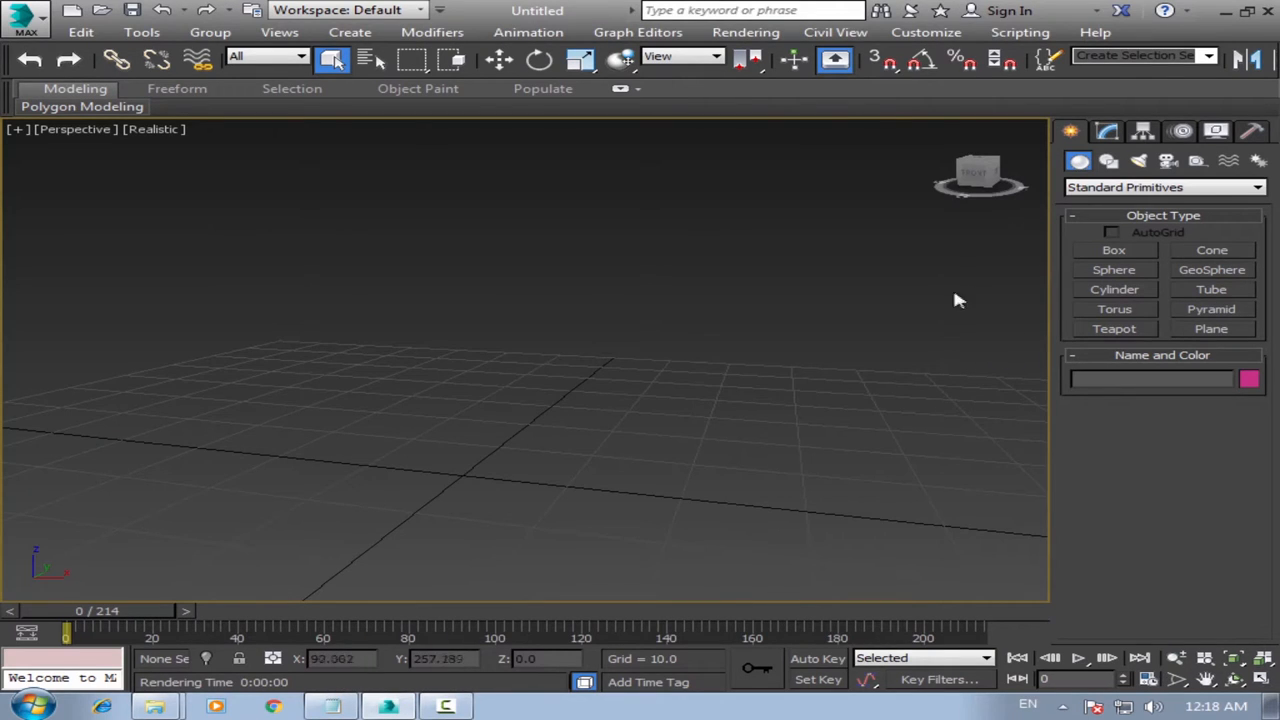
Run the tutorial3.ms script from the Desktop to import the tracked camera and track points.
{"action": "left_click", "coordinate": [1020, 32]}
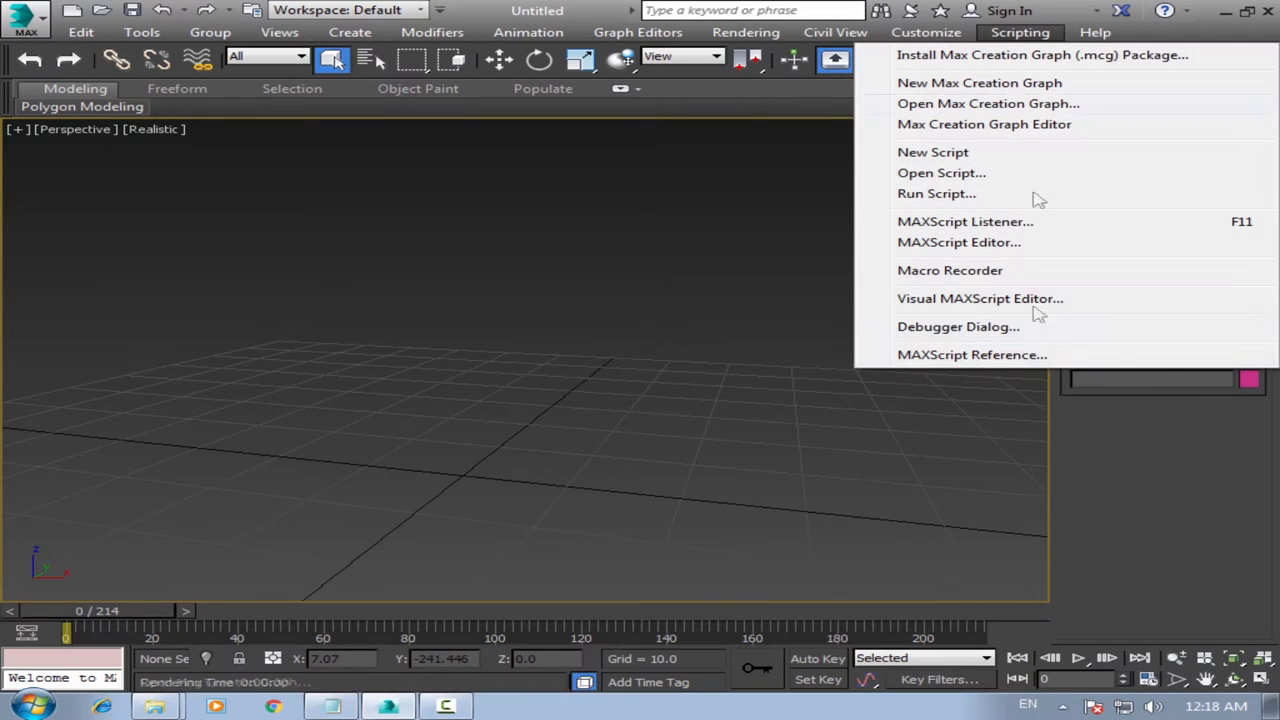
{"action": "left_click", "coordinate": [940, 172]}
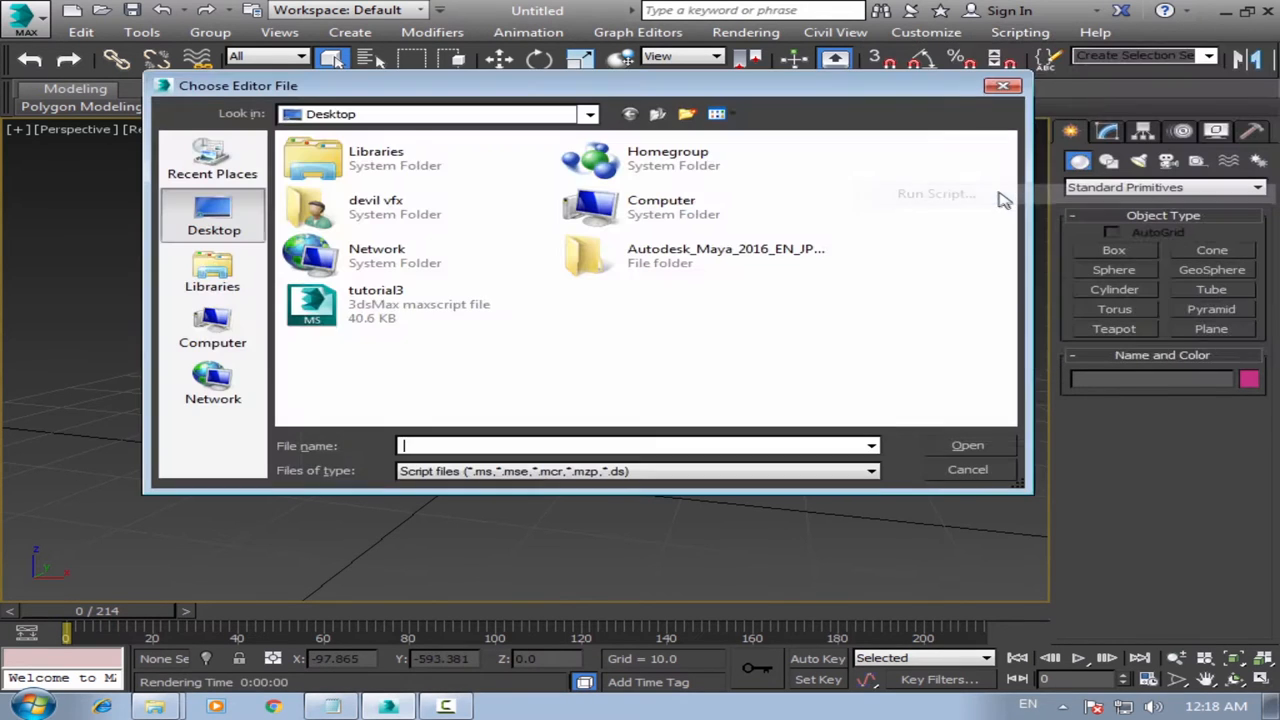
{"action": "left_click", "coordinate": [376, 304]}
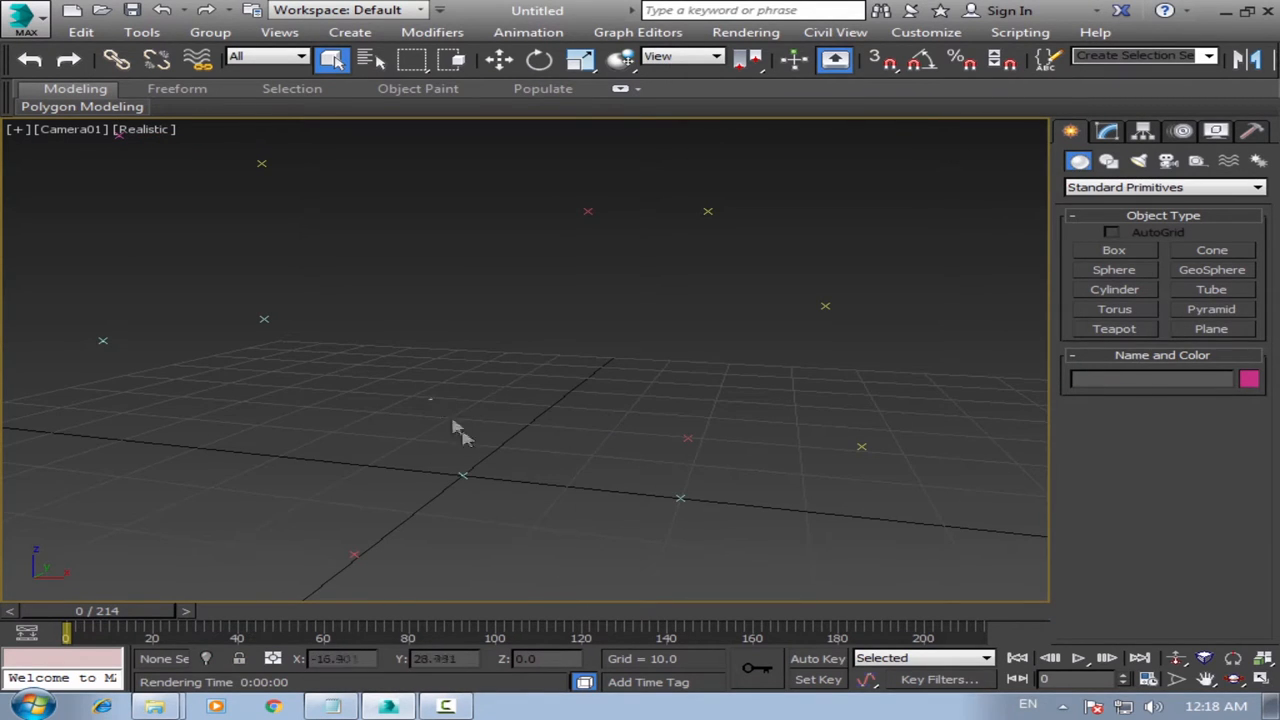
{"action": "mouse_move", "coordinate": [576, 460]}
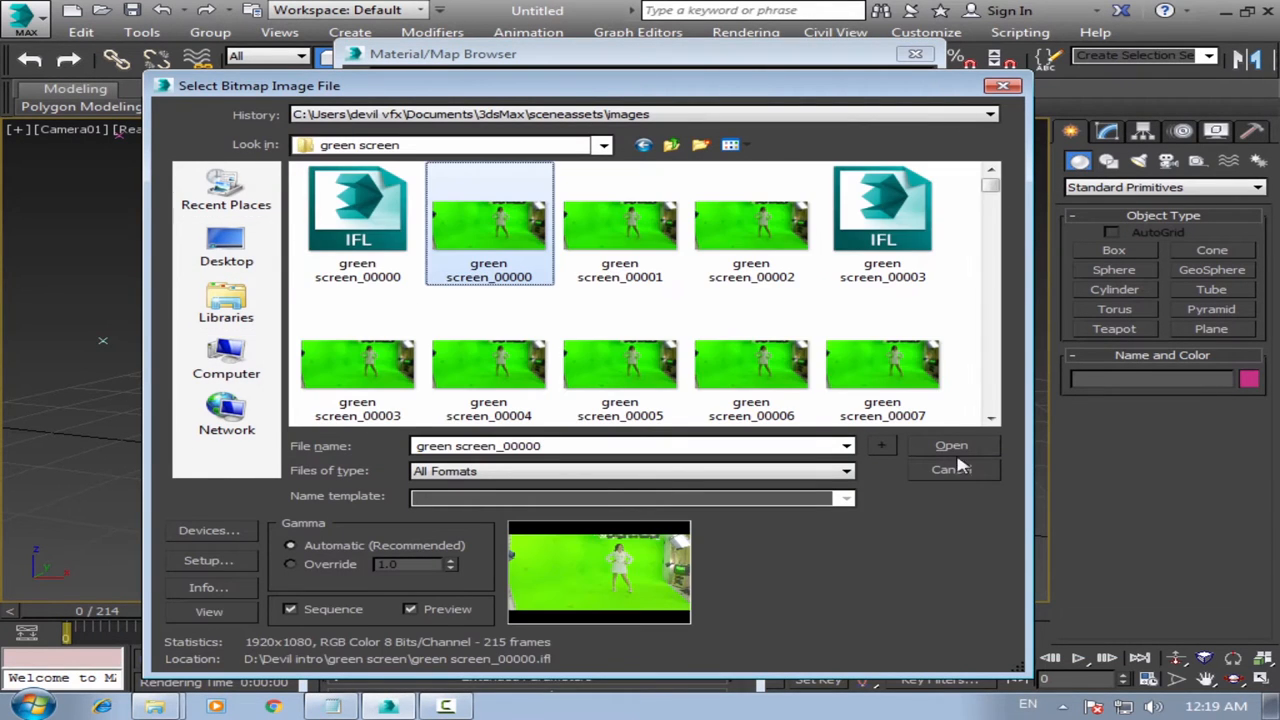
Load the green screen frames as a 0–214 bitmap sequence and accept the IFL settings.
{"action": "left_click", "coordinate": [952, 444]}
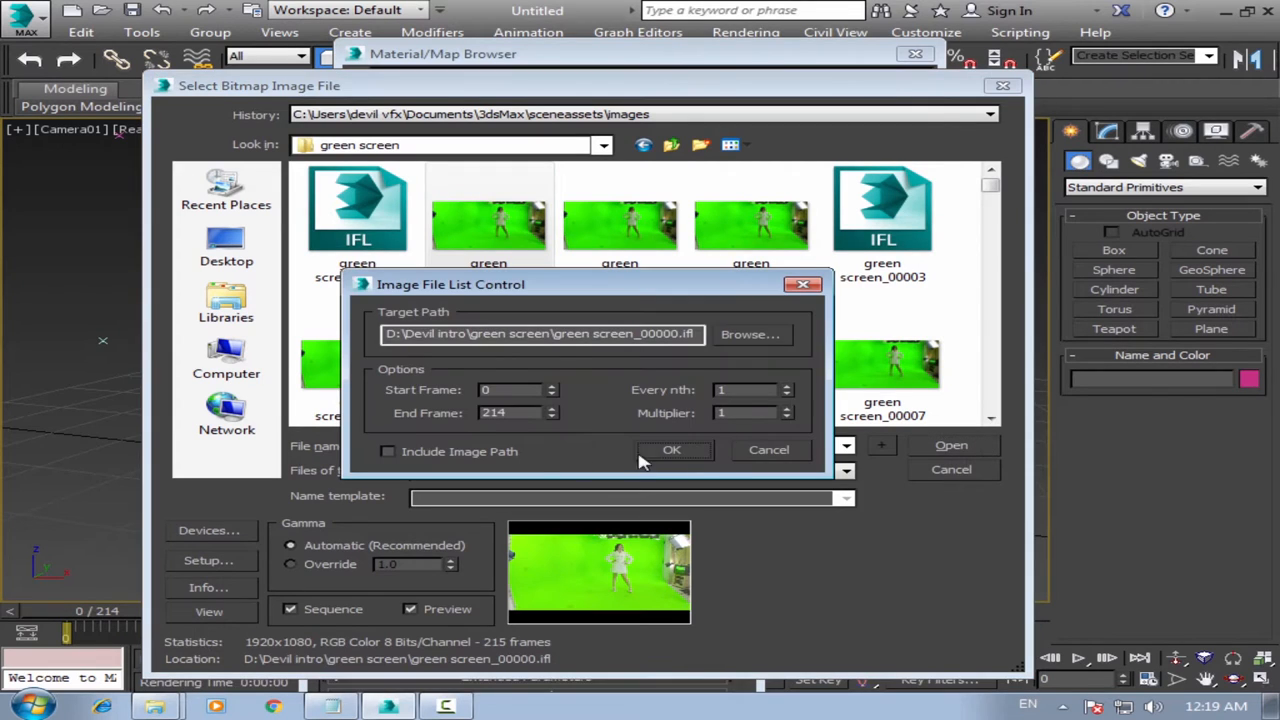
{"action": "left_click", "coordinate": [672, 448]}
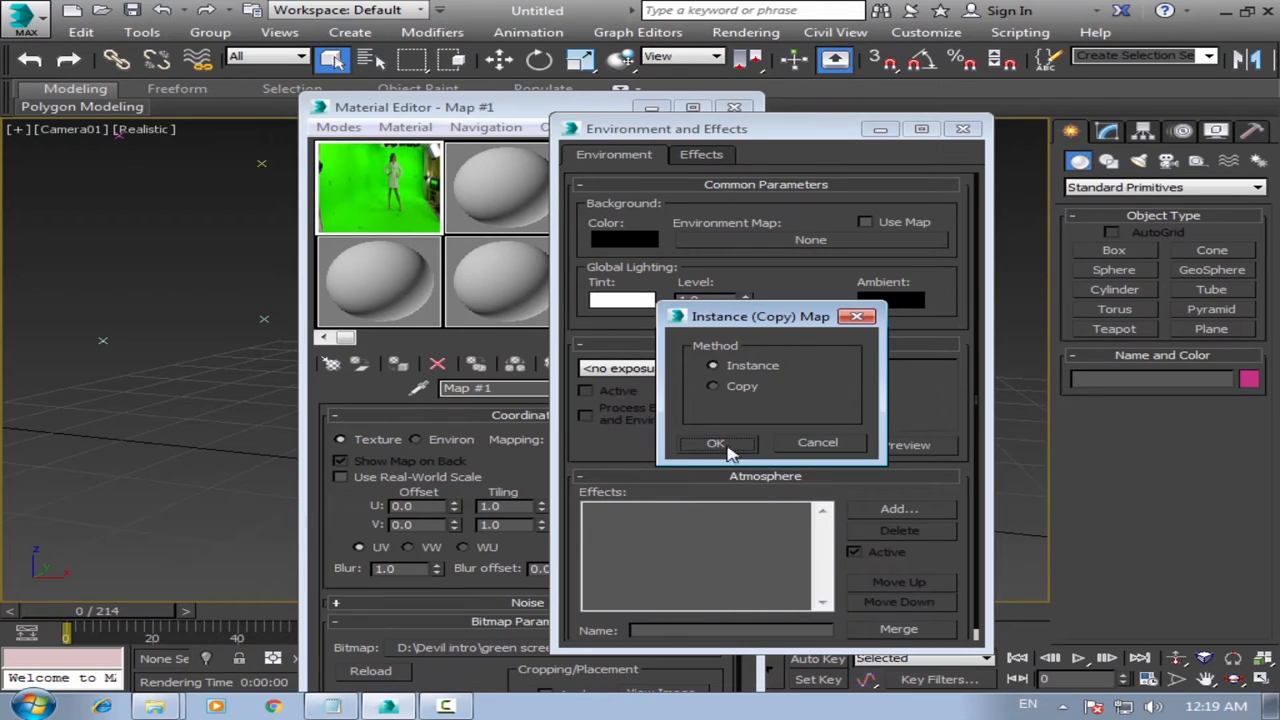
{"action": "mouse_move", "coordinate": [738, 452]}
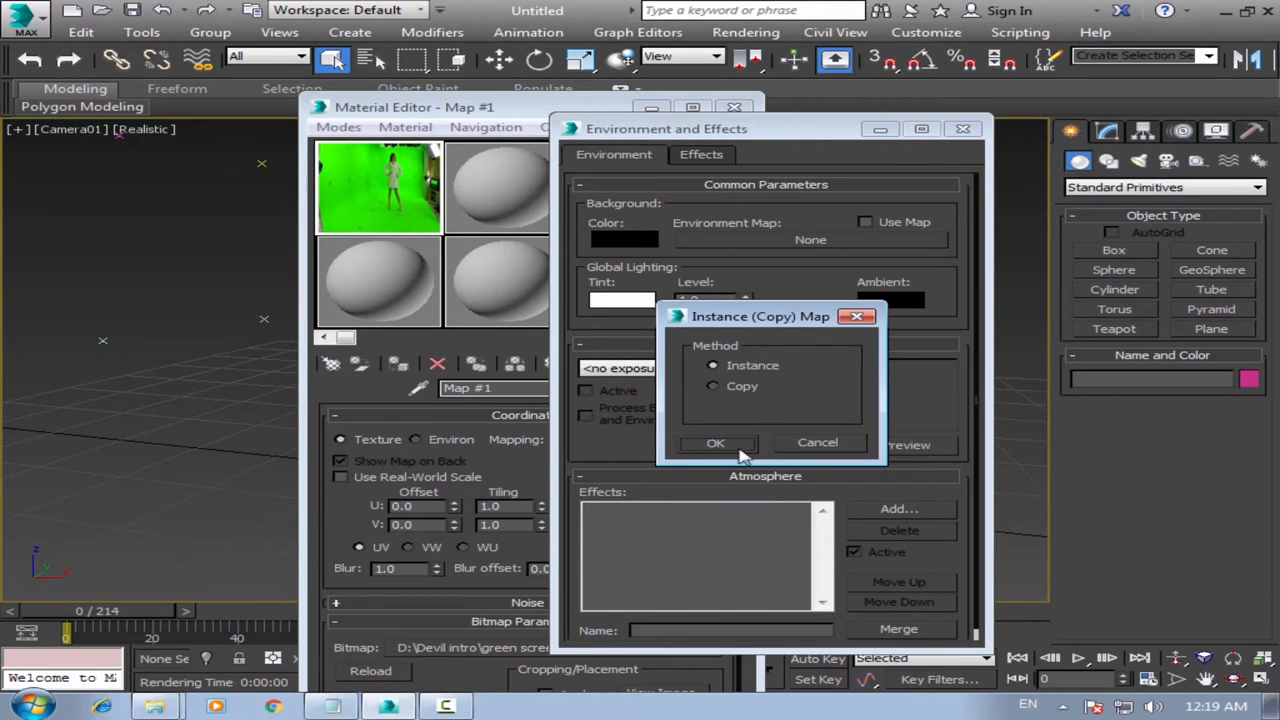
Instance the footage as the environment map and show it as the viewport background.
{"action": "left_click", "coordinate": [280, 32]}
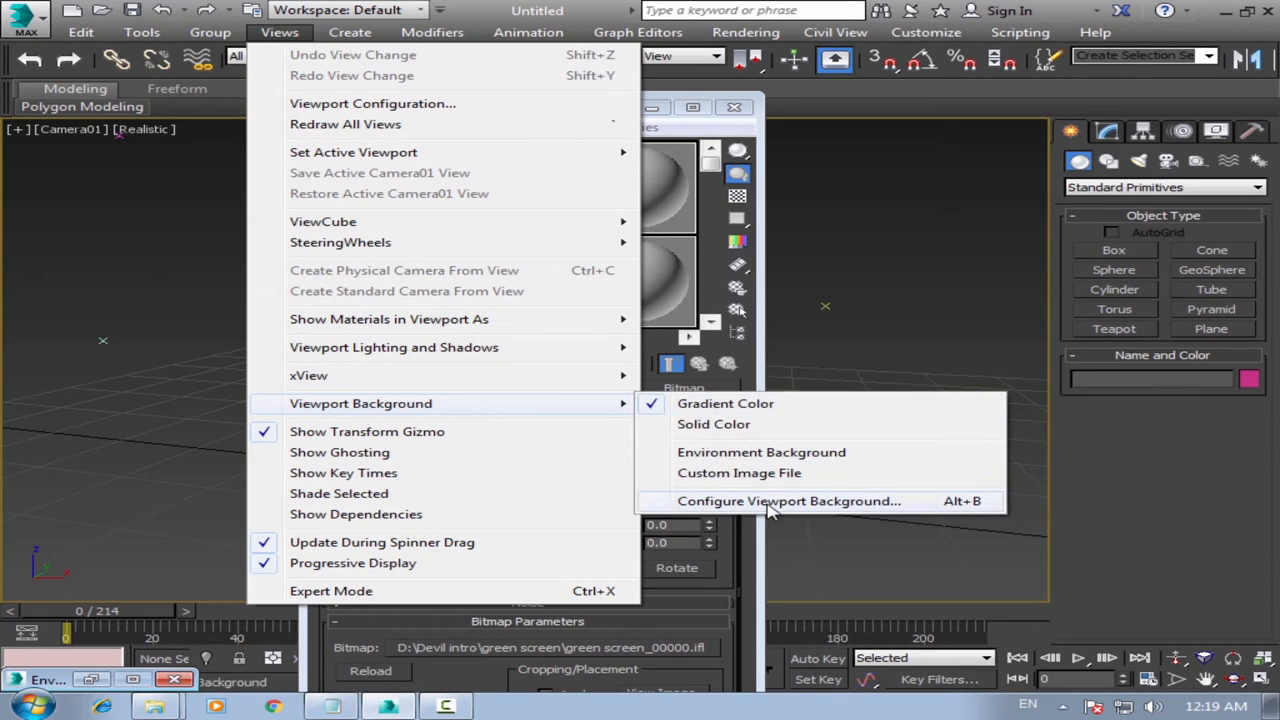
{"action": "mouse_move", "coordinate": [760, 452]}
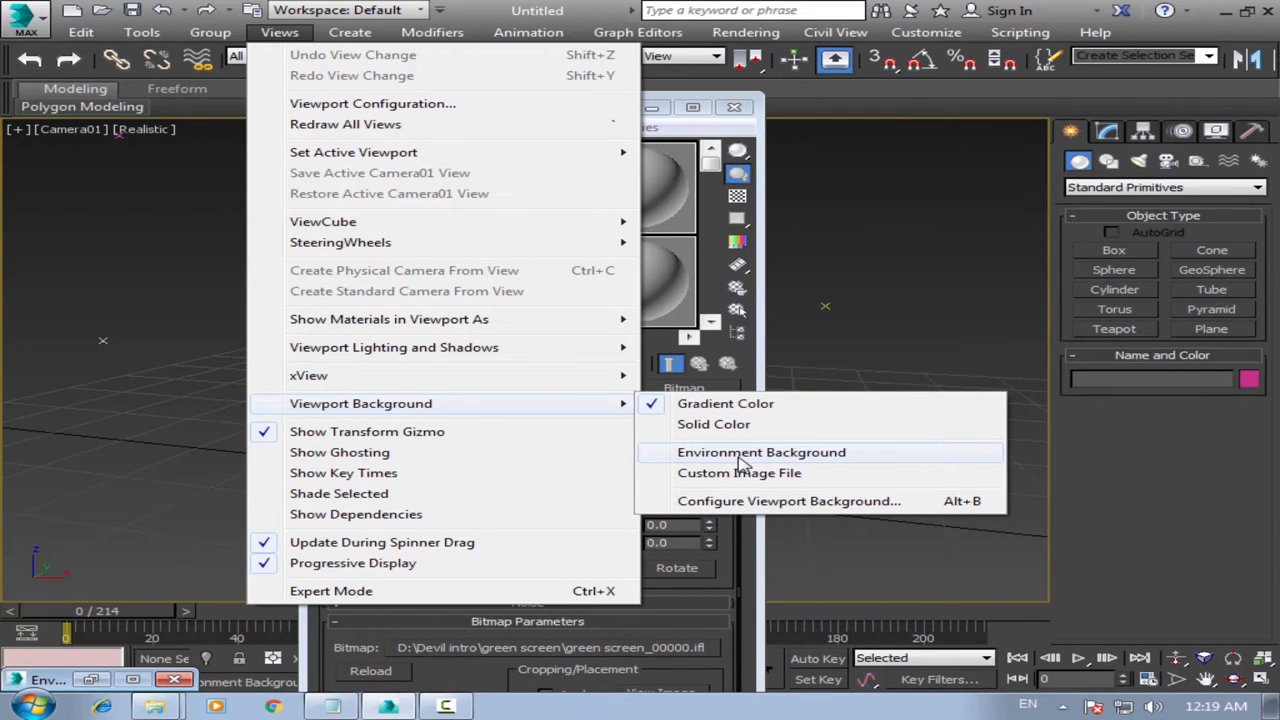
{"action": "left_click", "coordinate": [760, 452]}
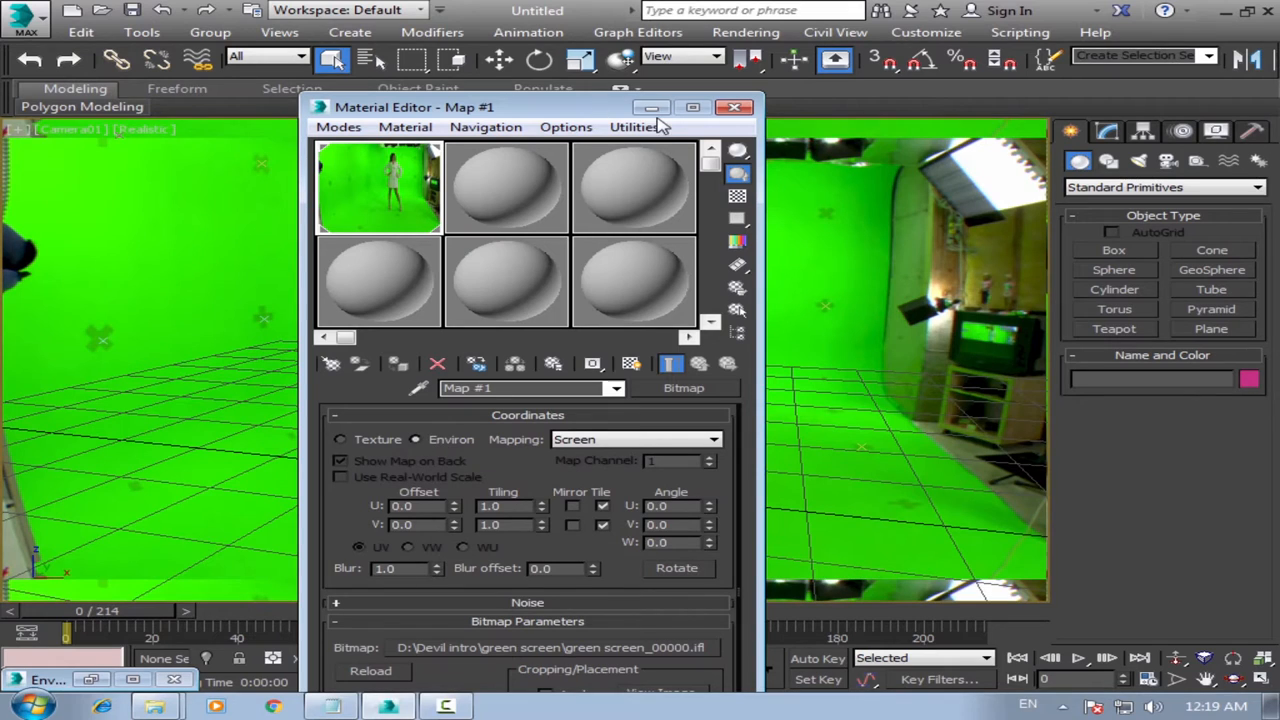
{"action": "left_click", "coordinate": [734, 108]}
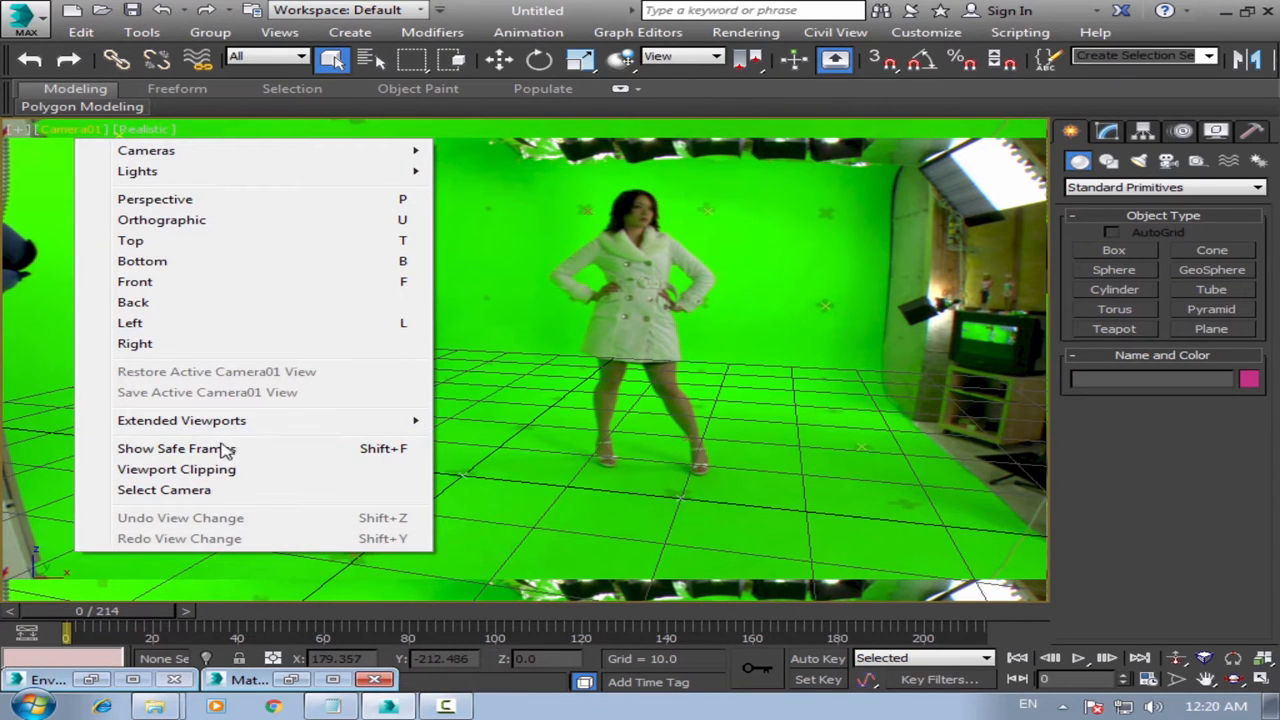
{"action": "mouse_move", "coordinate": [240, 448]}
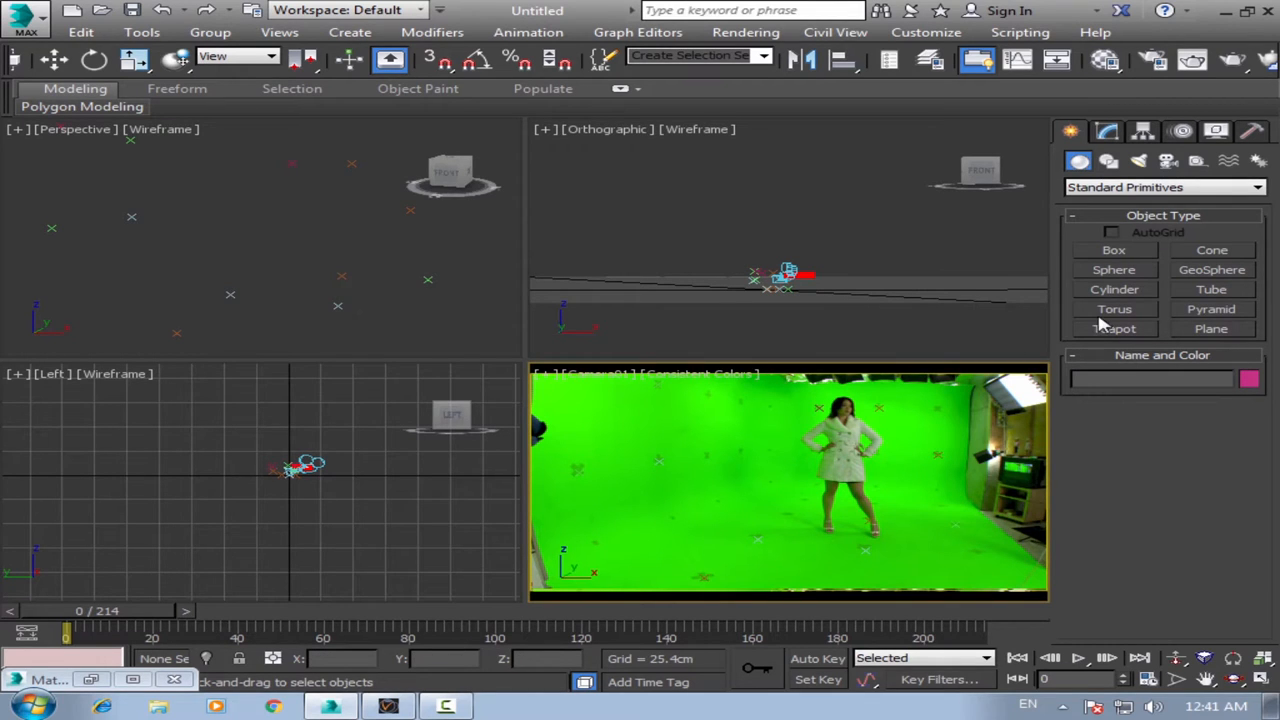
{"action": "left_click", "coordinate": [1112, 250]}
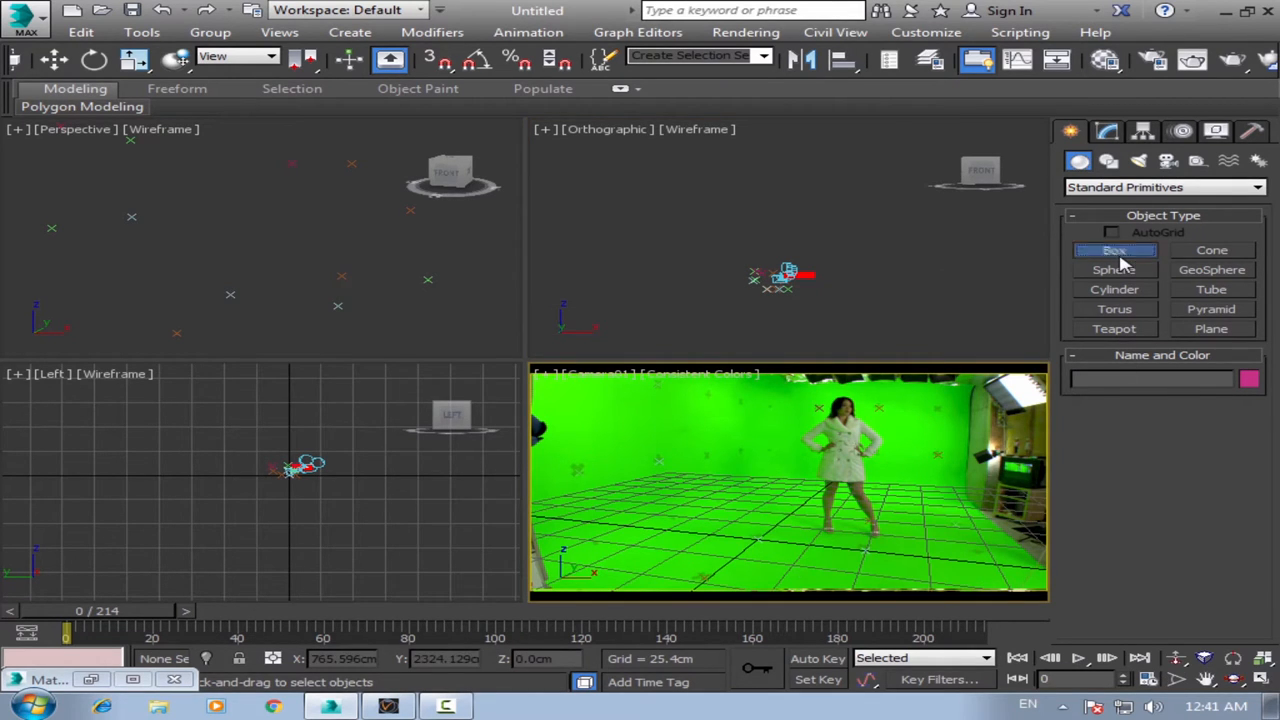
{"action": "left_click", "coordinate": [1114, 250]}
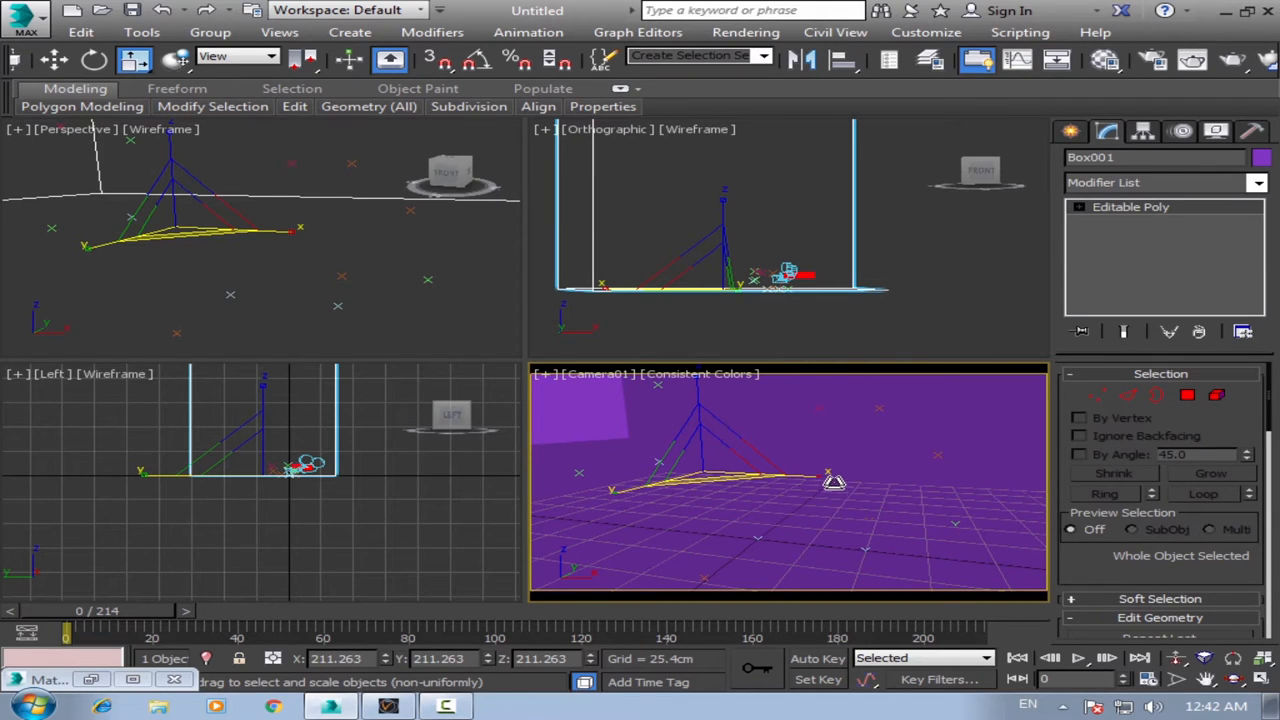
{"action": "mouse_move", "coordinate": [864, 504]}
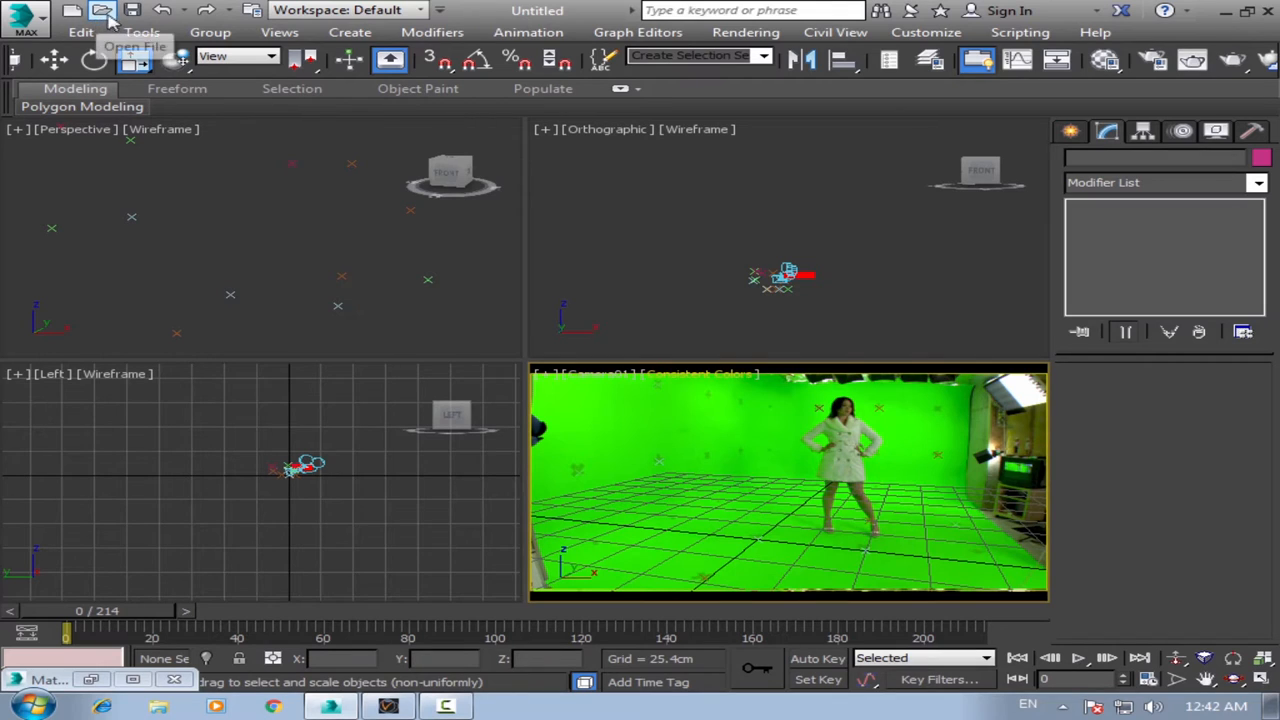
Load the tutorial p3.max room scene, continuing past the missing footage file.
{"action": "left_click", "coordinate": [100, 10]}
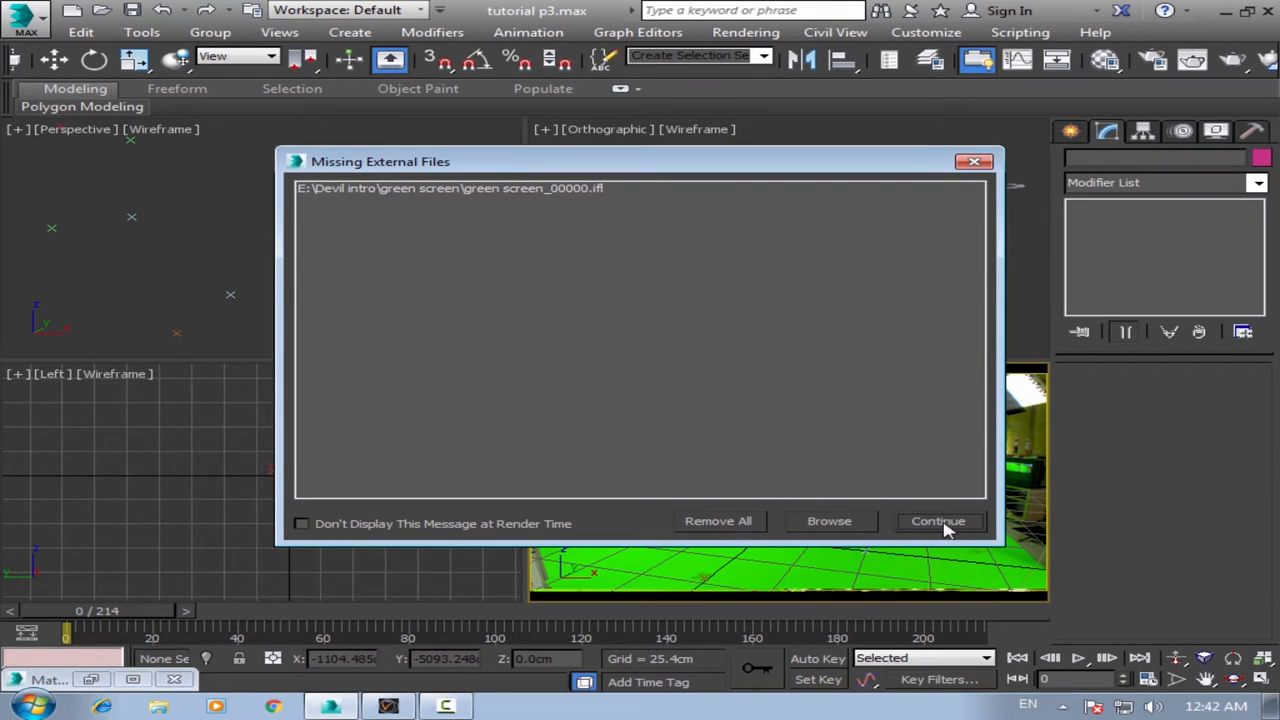
{"action": "left_click", "coordinate": [936, 520]}
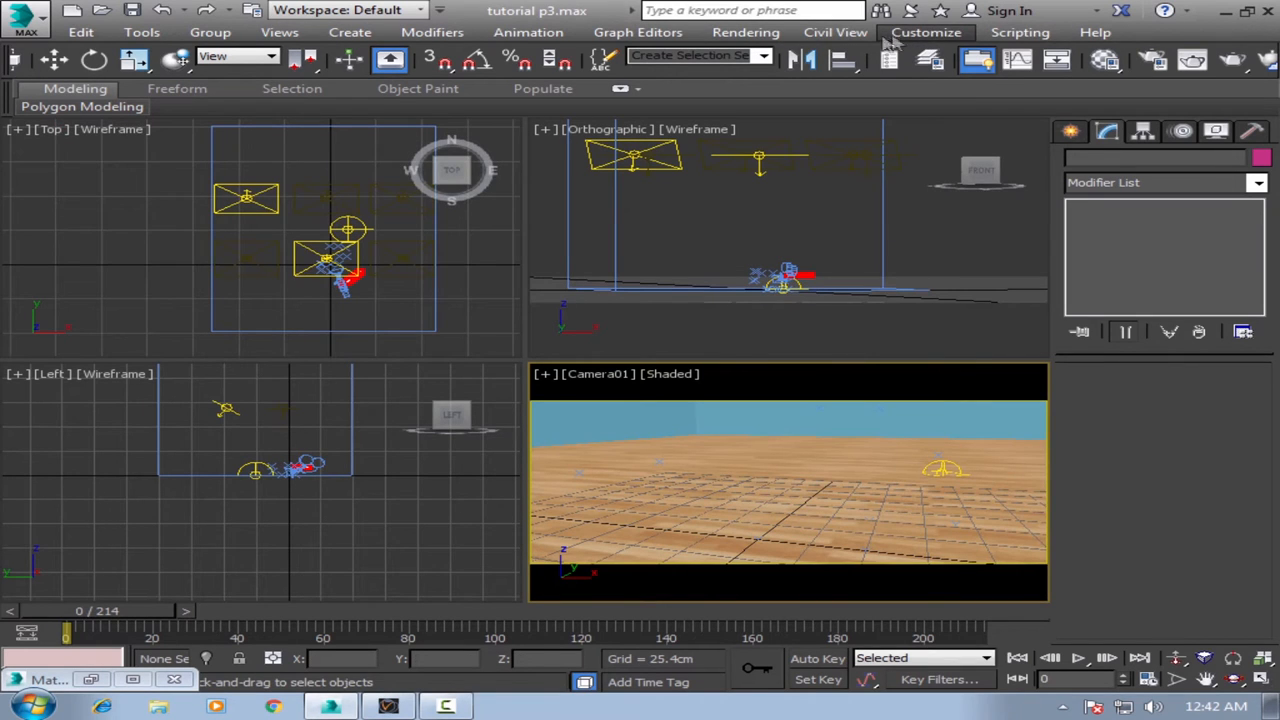
Run the tutorial3.ms tracking script into the scene and bring up Render Setup.
{"action": "left_click", "coordinate": [1020, 32]}
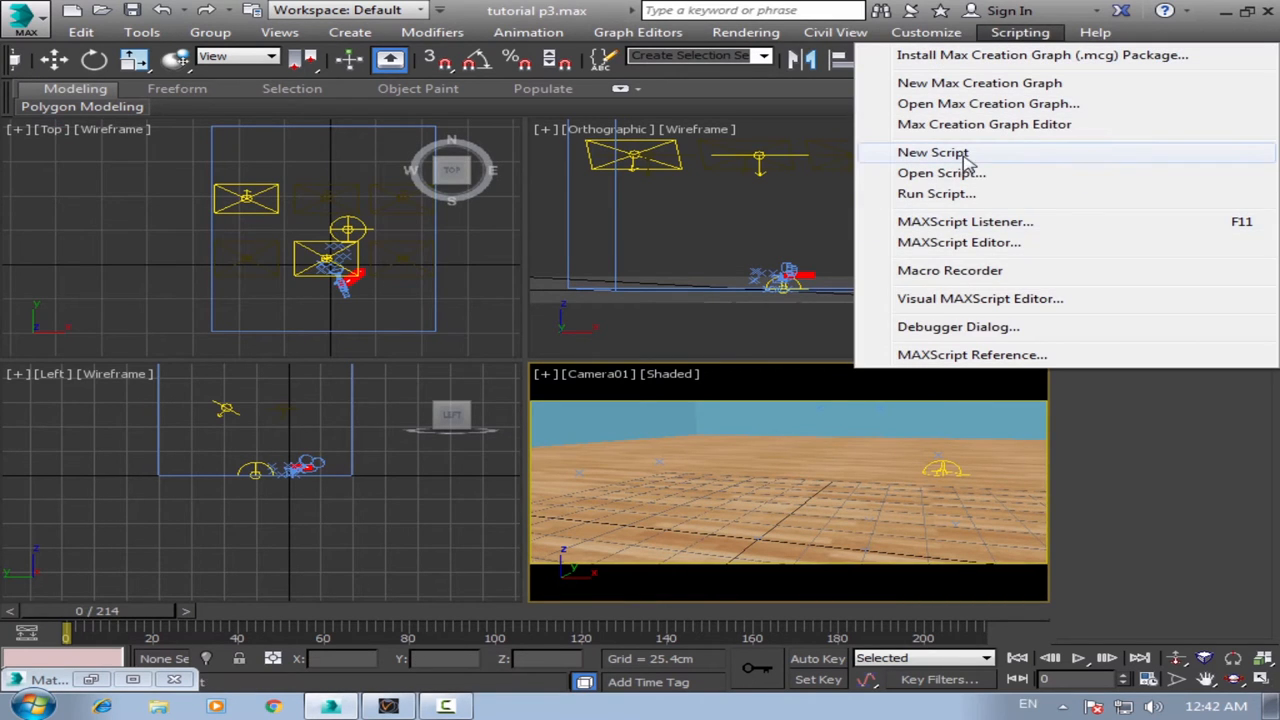
{"action": "left_click", "coordinate": [940, 172]}
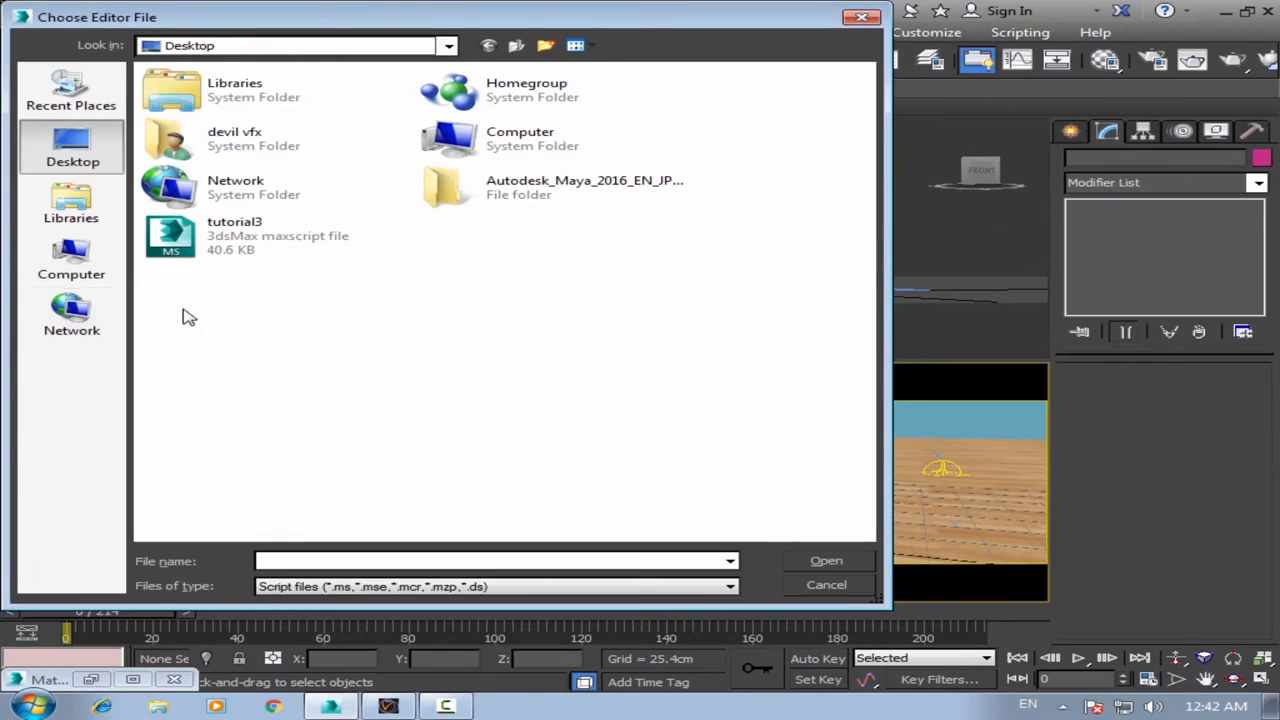
{"action": "left_click", "coordinate": [824, 584]}
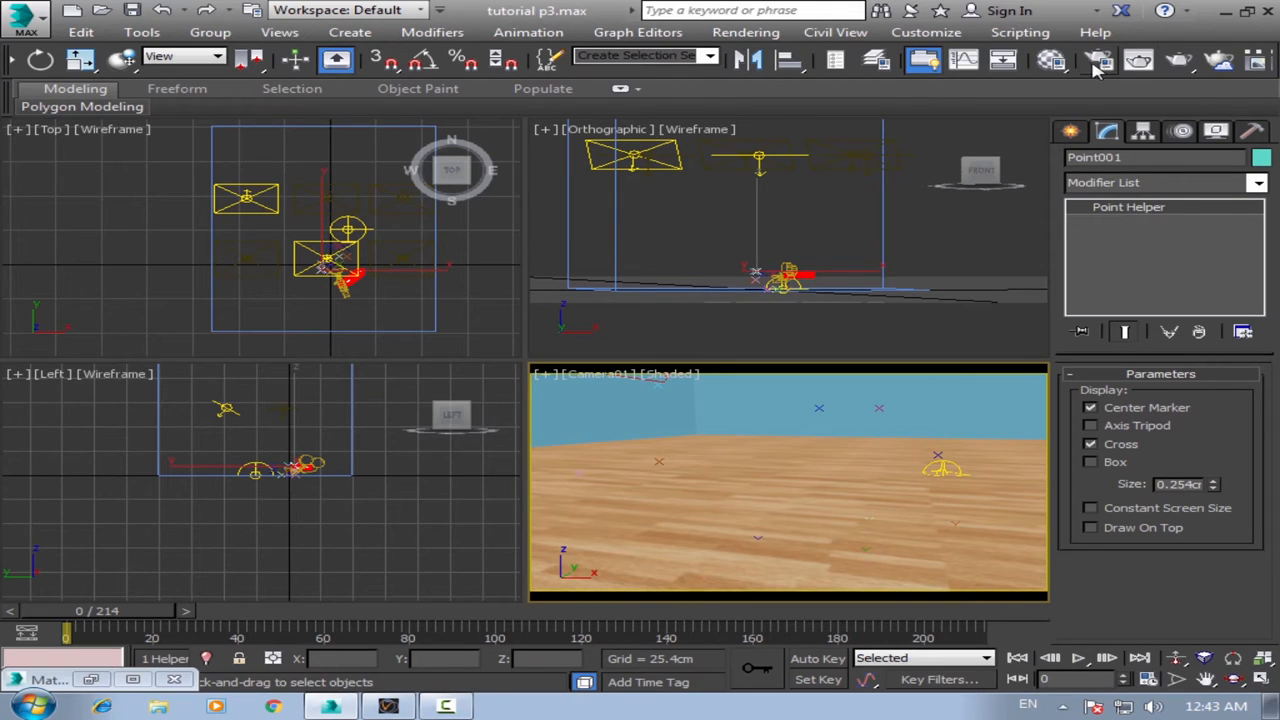
{"action": "left_click", "coordinate": [1098, 62]}
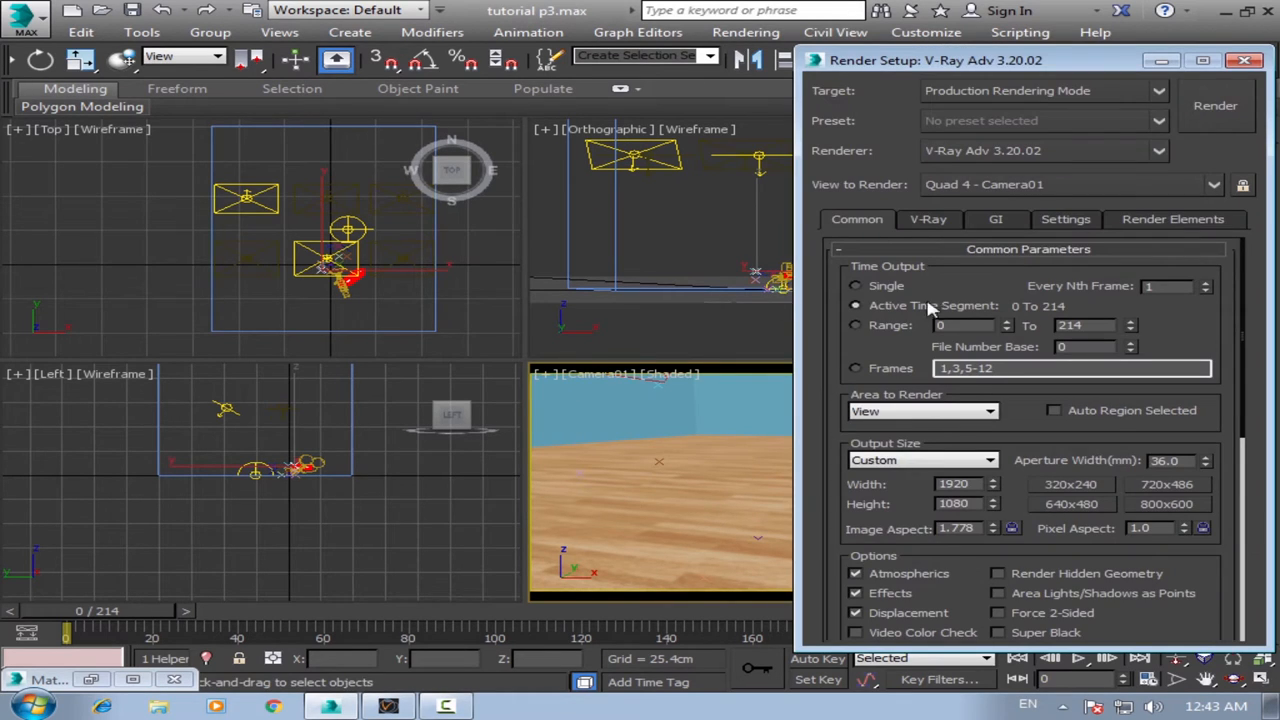
Set Active Time Segment 0–214 at 1920×1080 and enable Save File under Render Output.
{"action": "scroll", "scroll_direction": "down", "scroll_amount": 3}
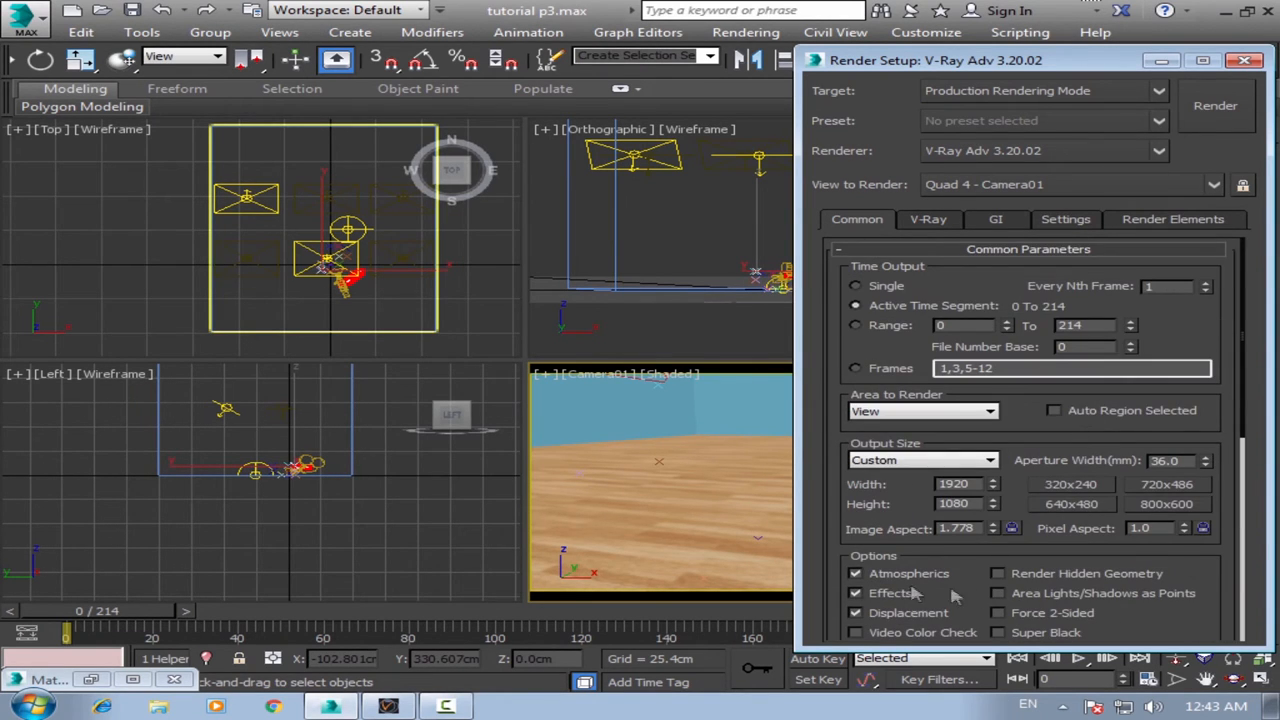
{"action": "scroll", "scroll_direction": "down", "scroll_amount": 3}
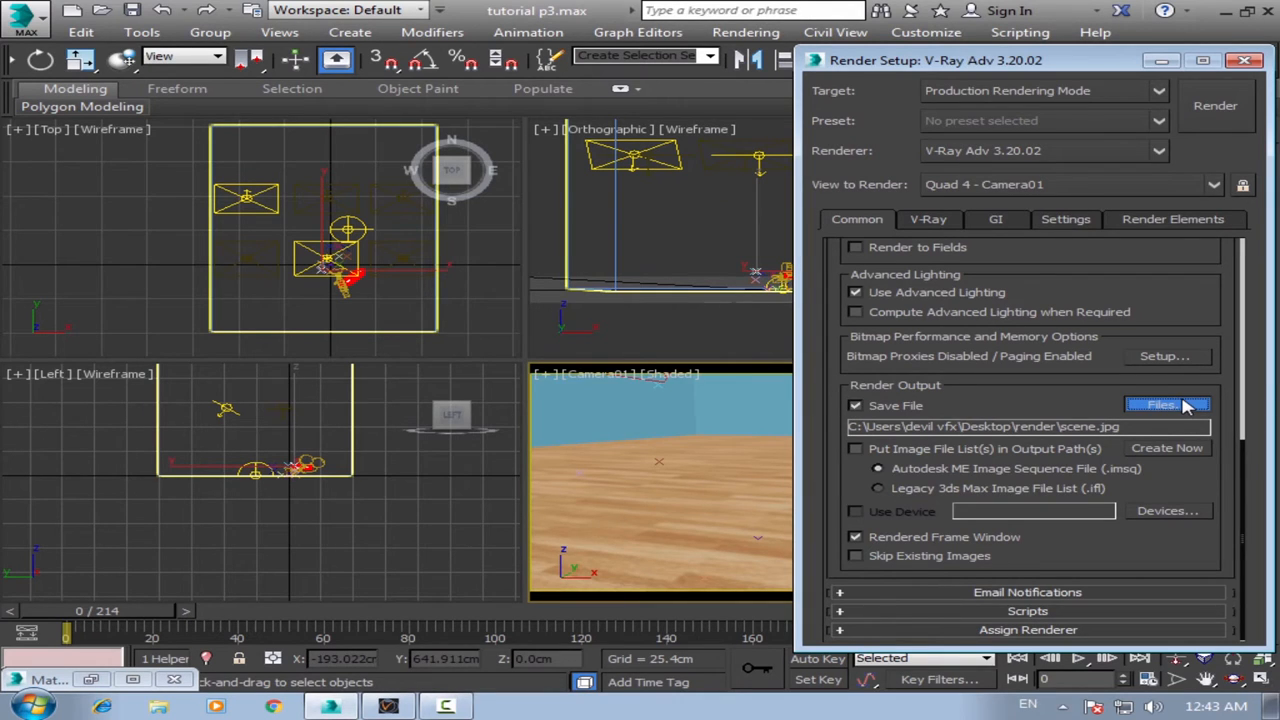
Save the render output as JPEG frames named scene in the Desktop render folder.
{"action": "left_click", "coordinate": [1160, 404]}
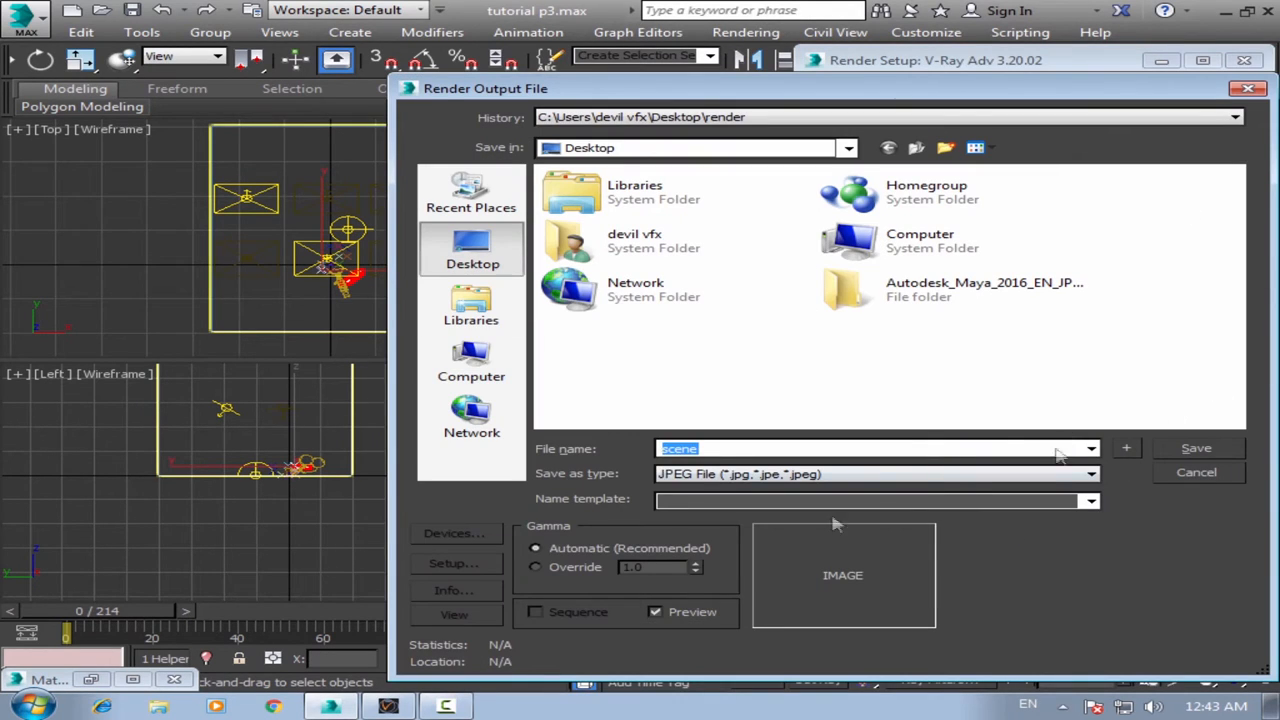
{"action": "left_click", "coordinate": [1092, 474]}
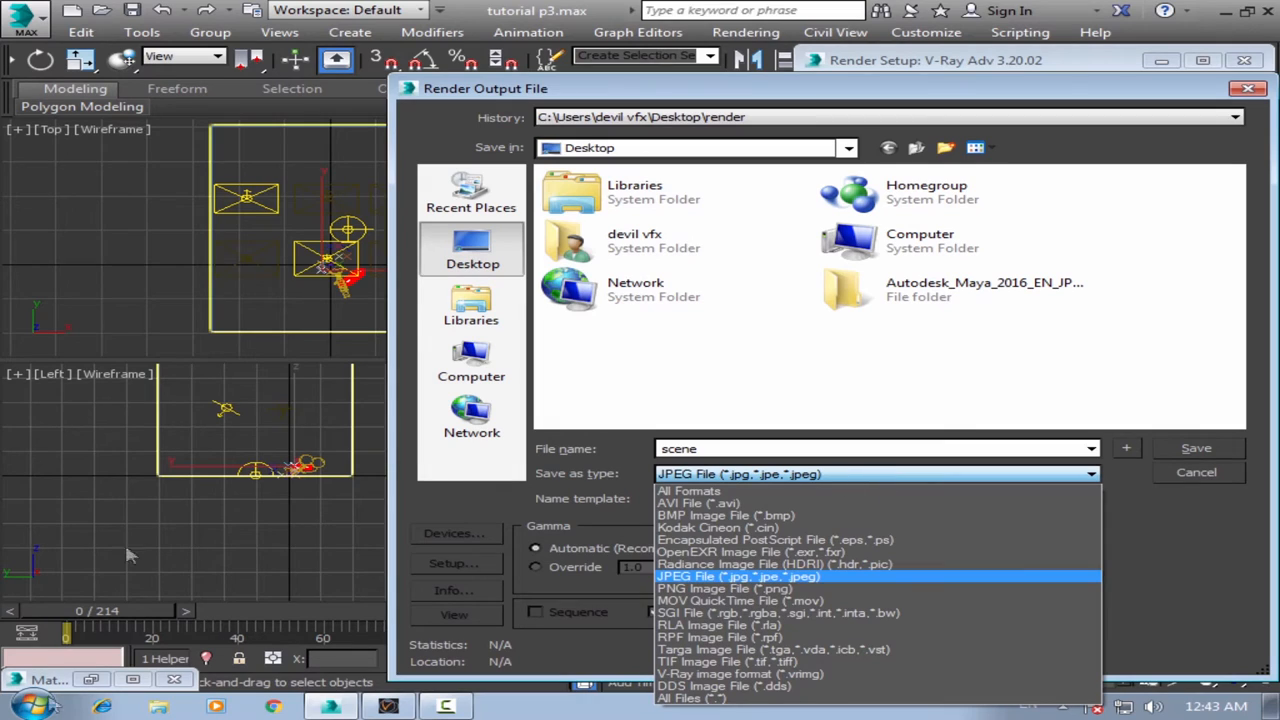
{"action": "mouse_move", "coordinate": [570, 640]}
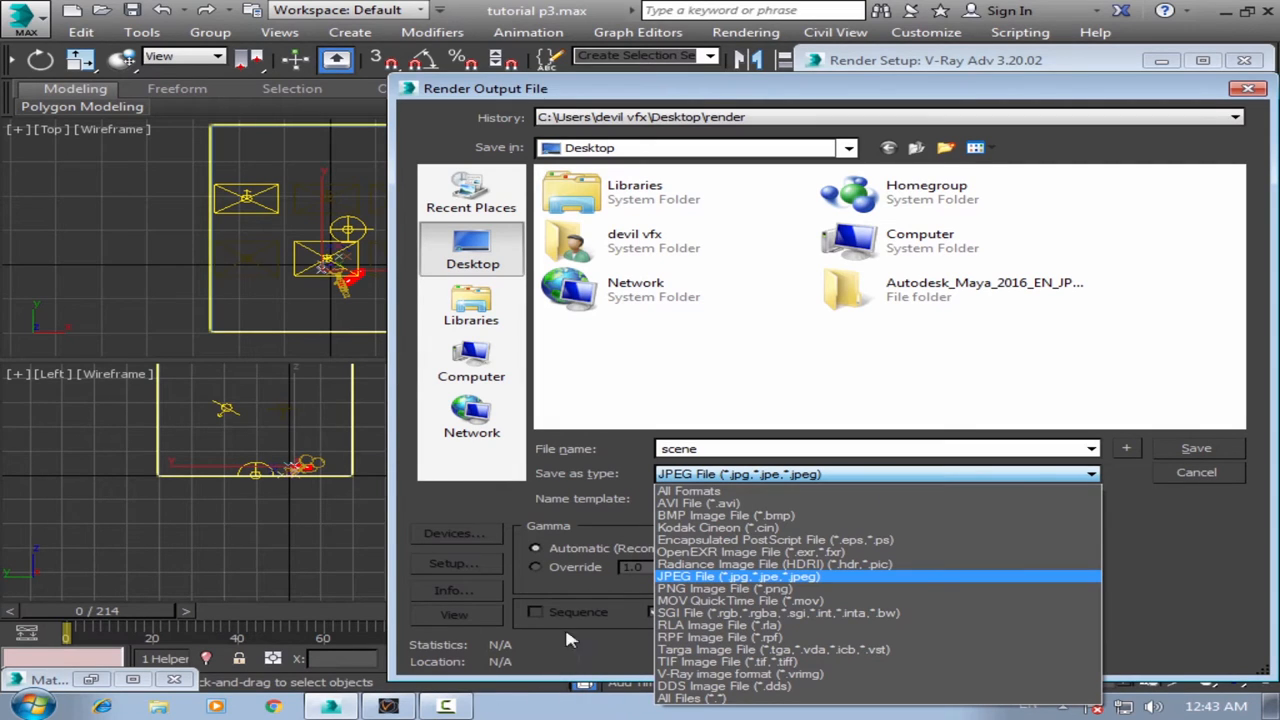
{"action": "mouse_move", "coordinate": [768, 456]}
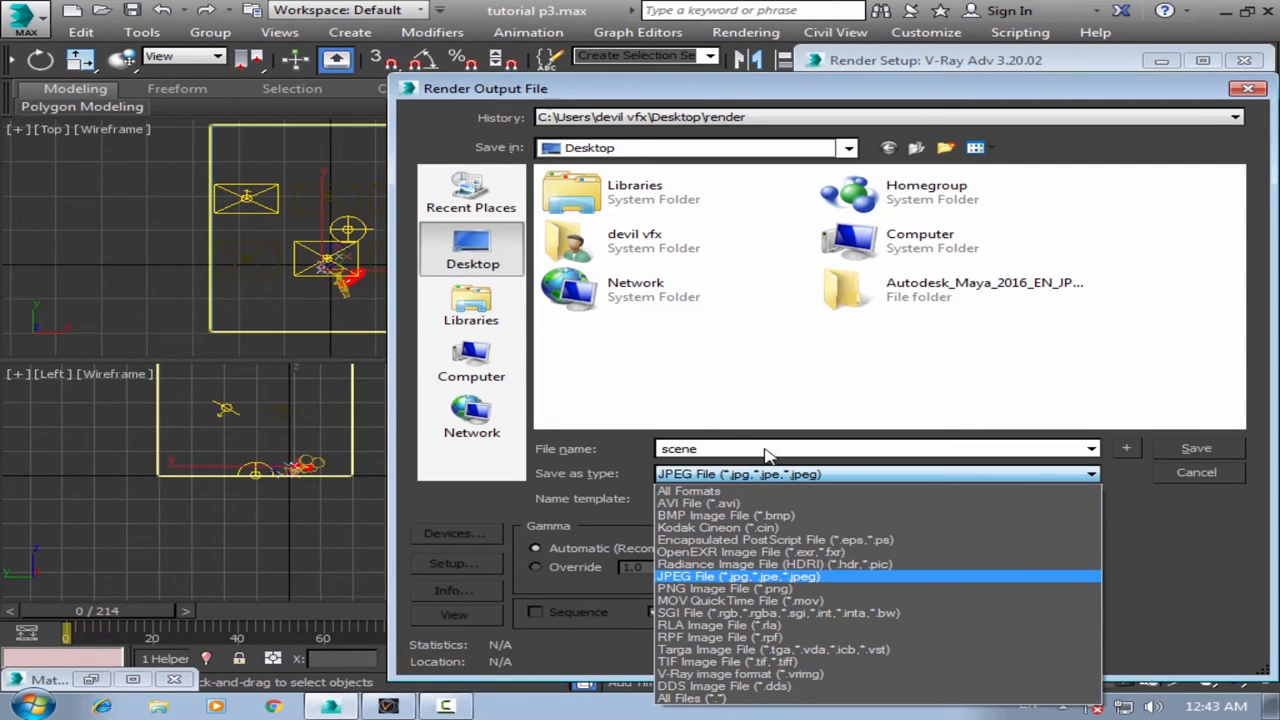
{"action": "mouse_move", "coordinate": [838, 496]}
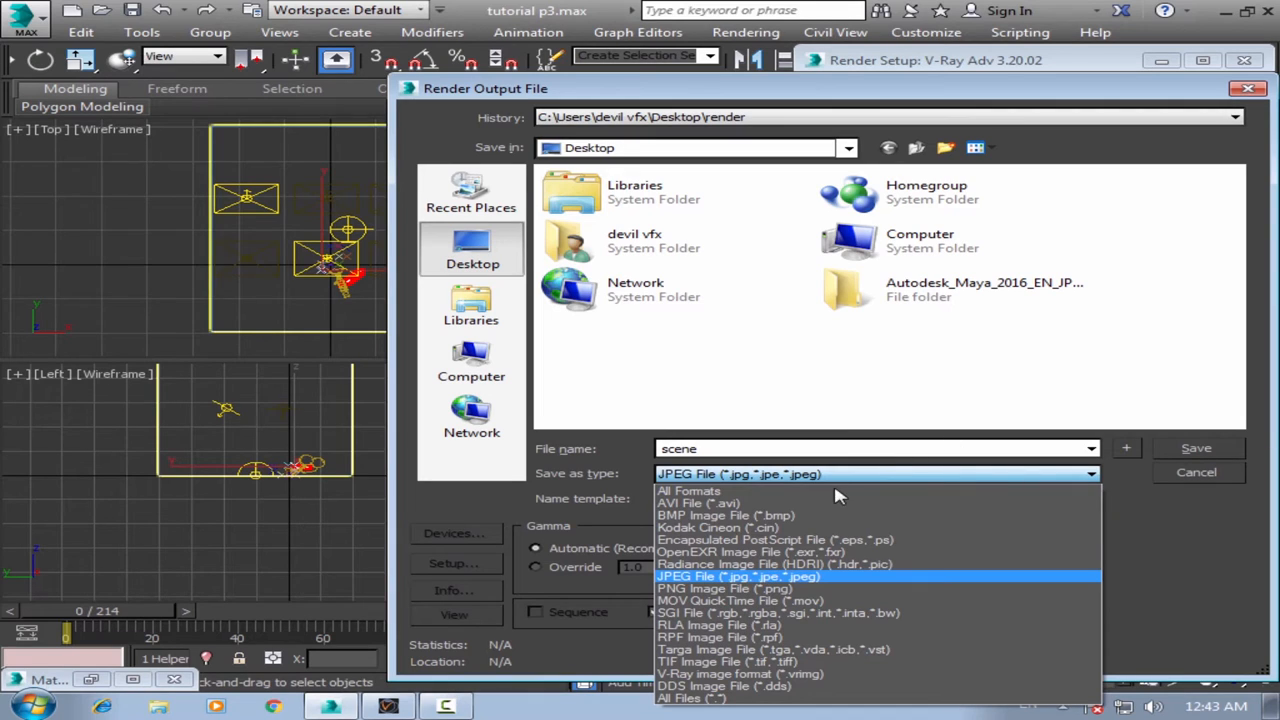
{"action": "left_click", "coordinate": [736, 576]}
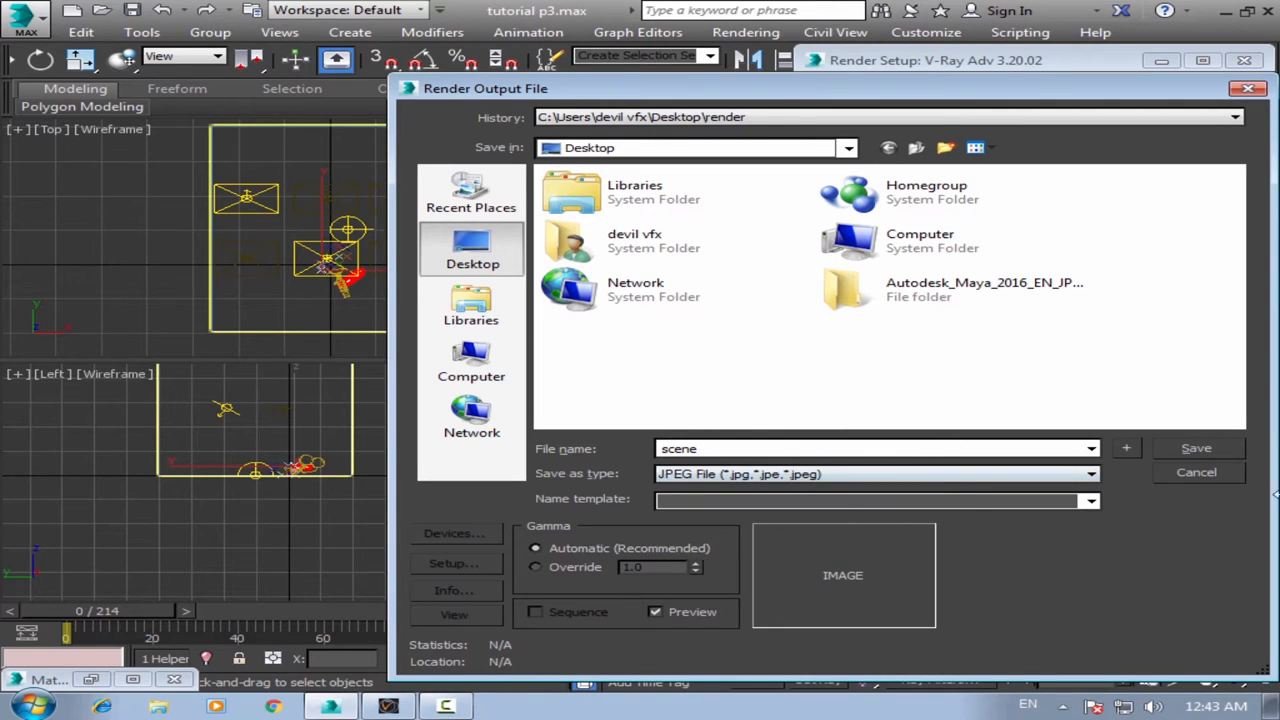
{"action": "left_click", "coordinate": [1196, 472]}
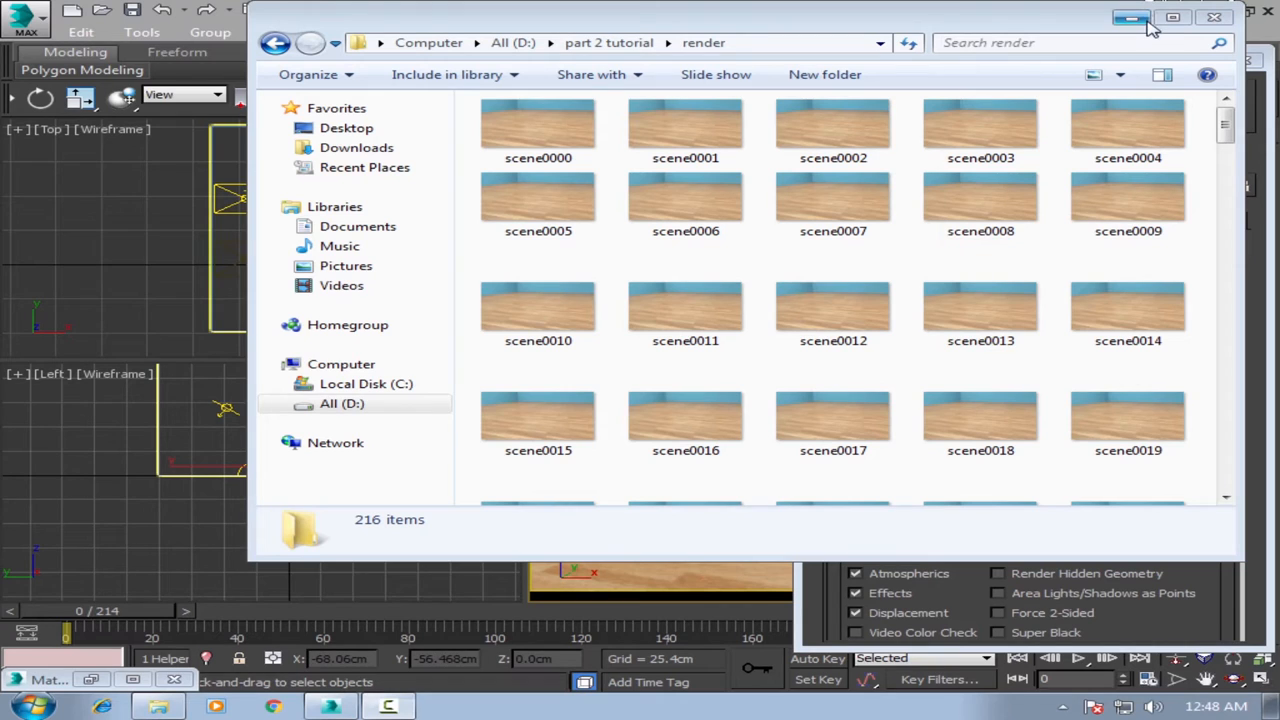
{"action": "mouse_move", "coordinate": [1132, 18]}
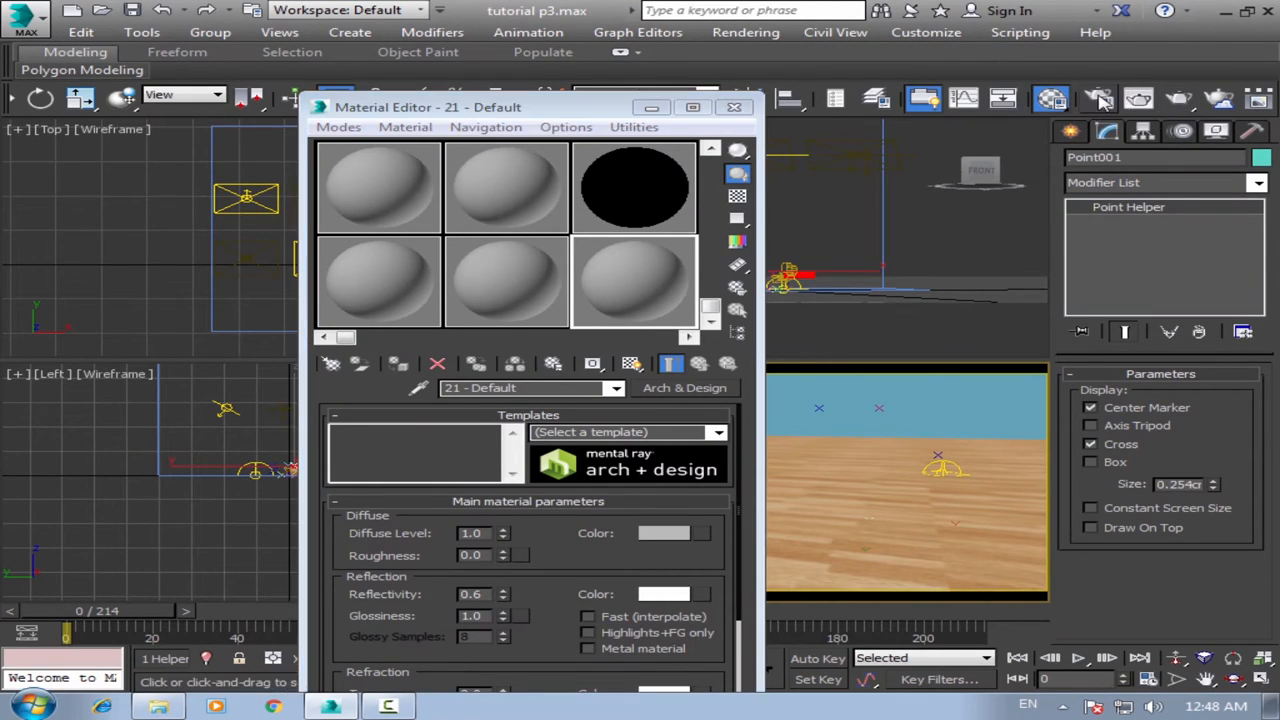
Switch the production renderer from V-Ray to NVIDIA mental ray.
{"action": "left_click", "coordinate": [1098, 98]}
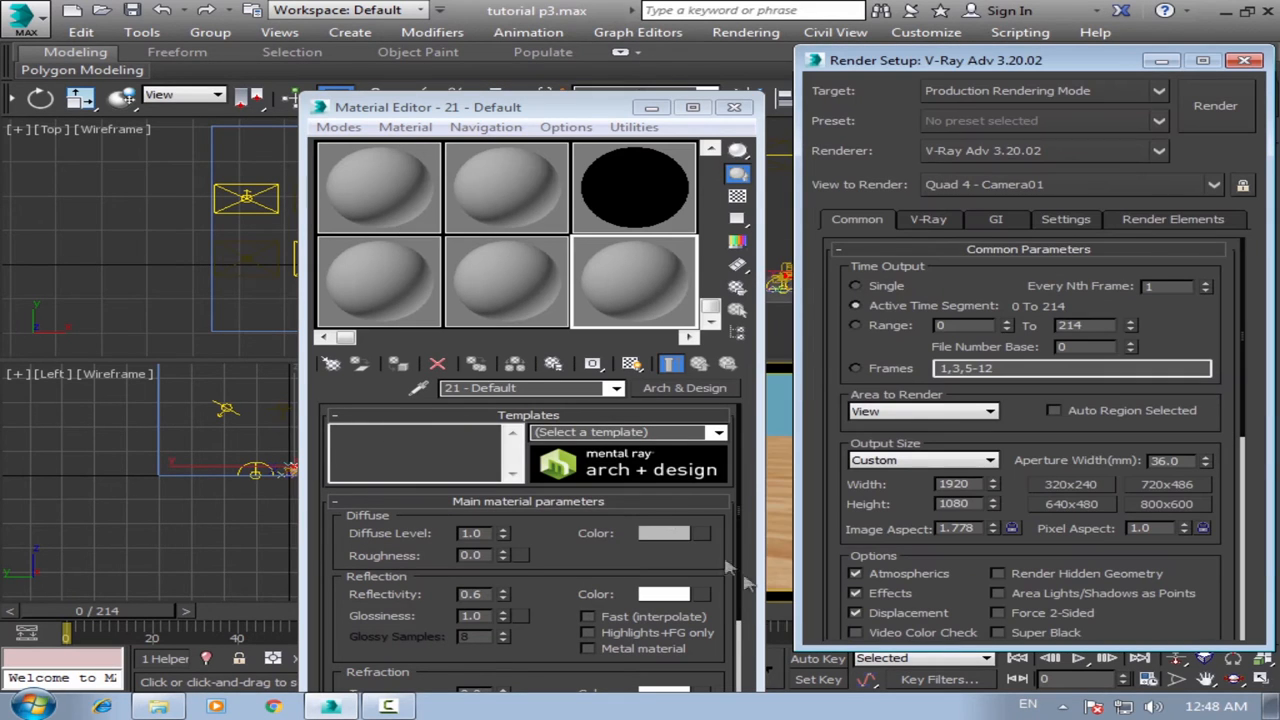
{"action": "left_click", "coordinate": [1044, 90]}
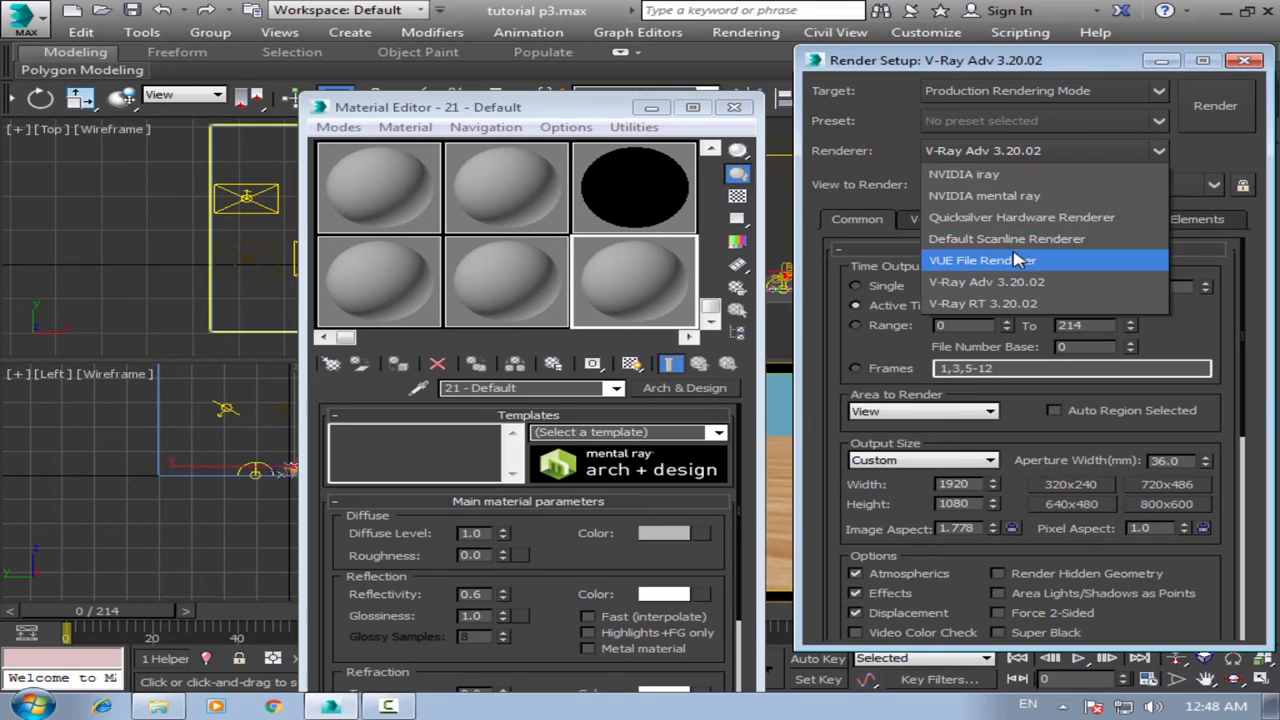
{"action": "left_click", "coordinate": [984, 196]}
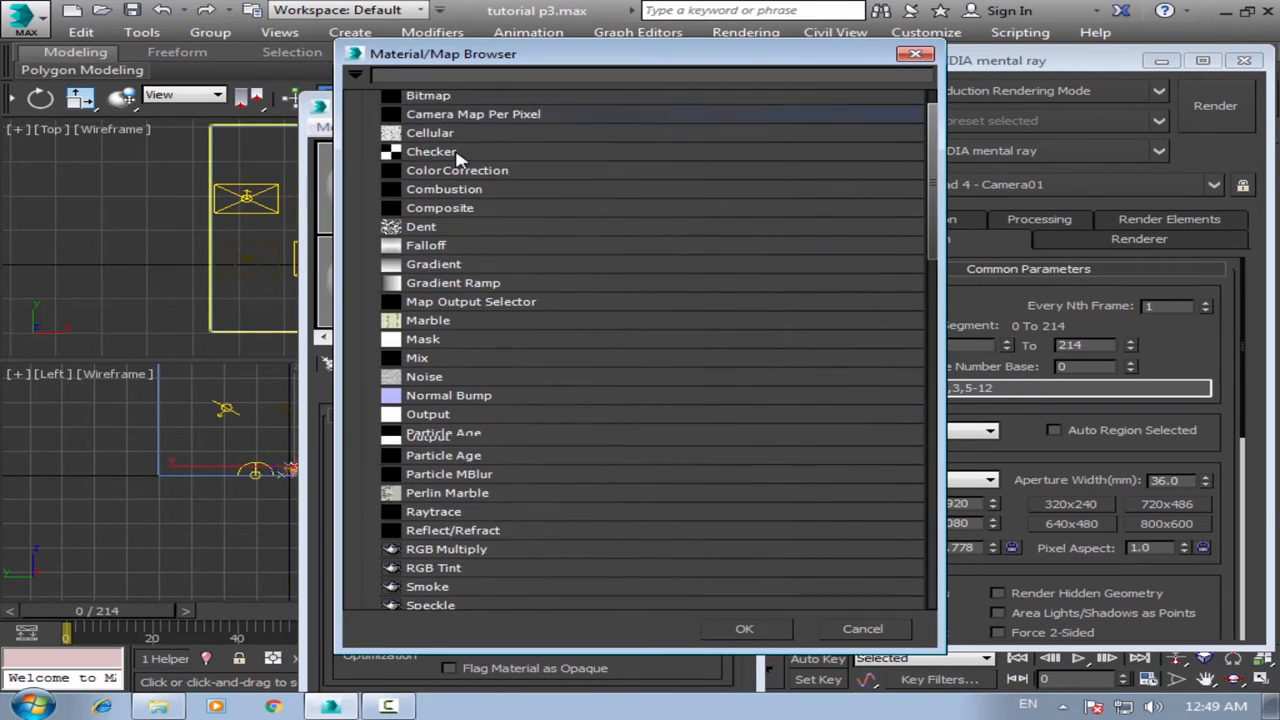
Create an Ambient/Reflective Occlusion map with Samples 20, Spread 10 and Max distance 20 cm.
{"action": "scroll", "scroll_direction": "down", "scroll_amount": 3}
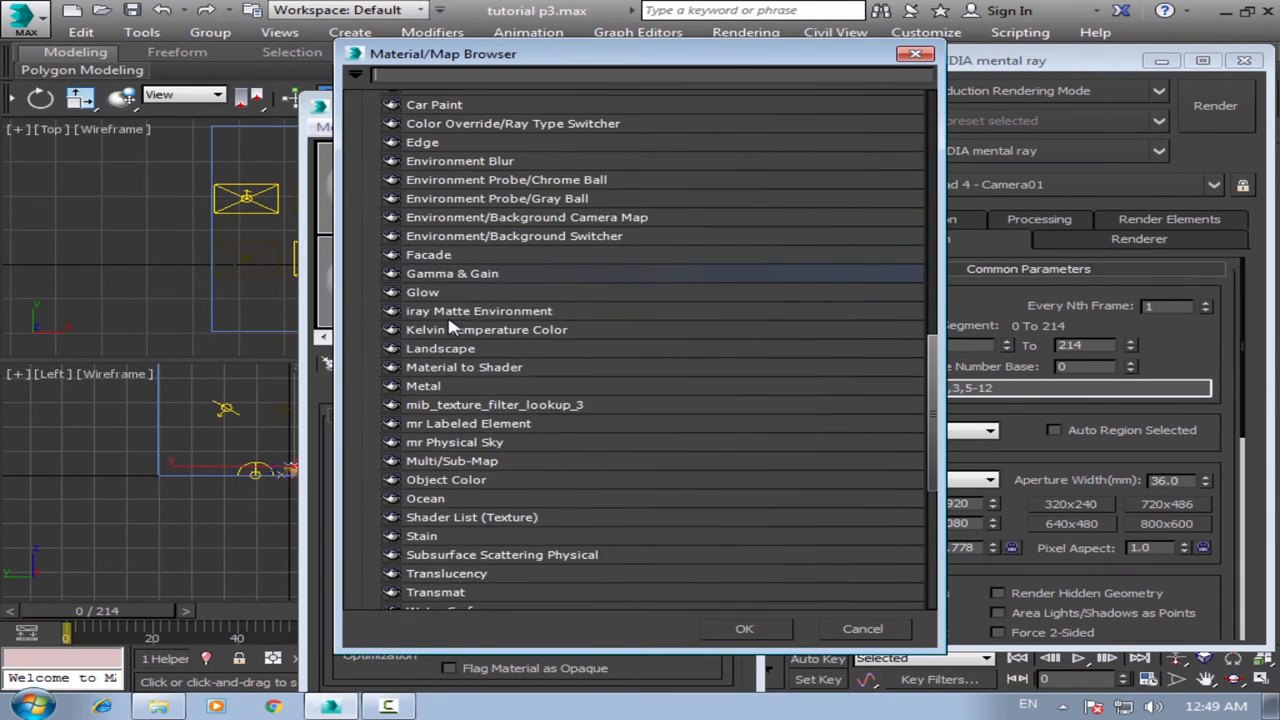
{"action": "scroll", "scroll_direction": "down", "scroll_amount": 3}
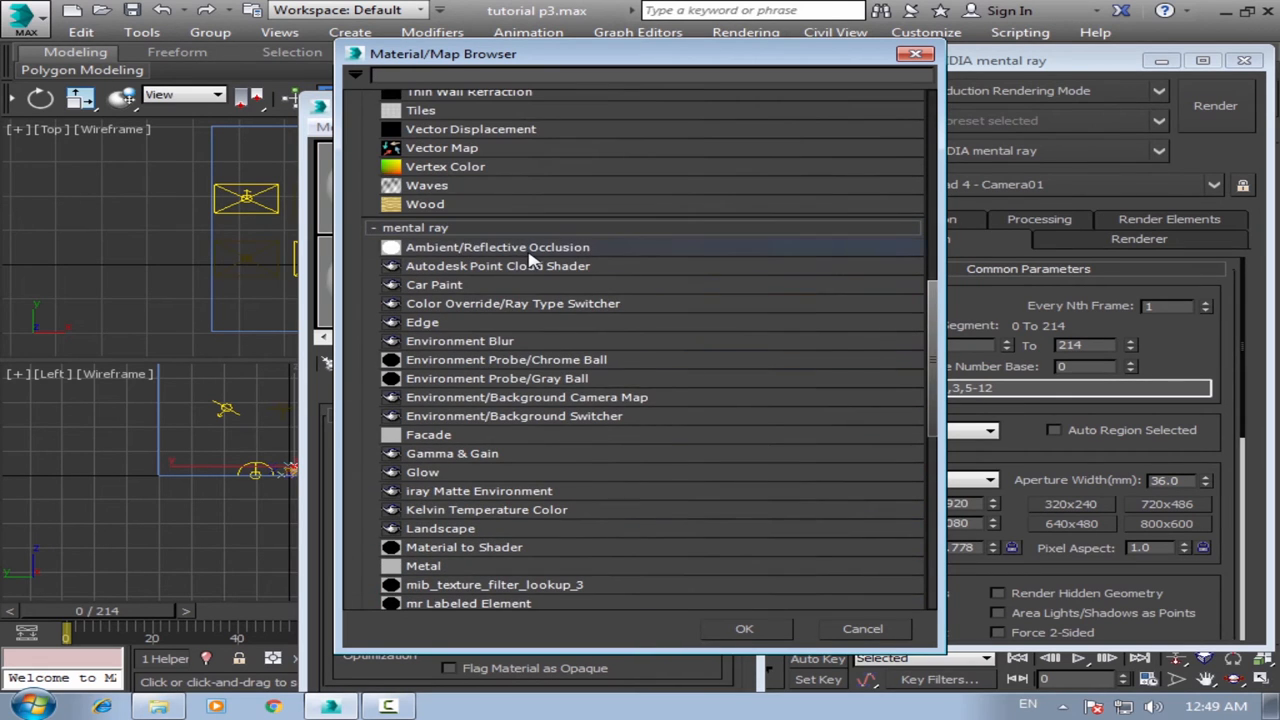
{"action": "double_click", "coordinate": [496, 248]}
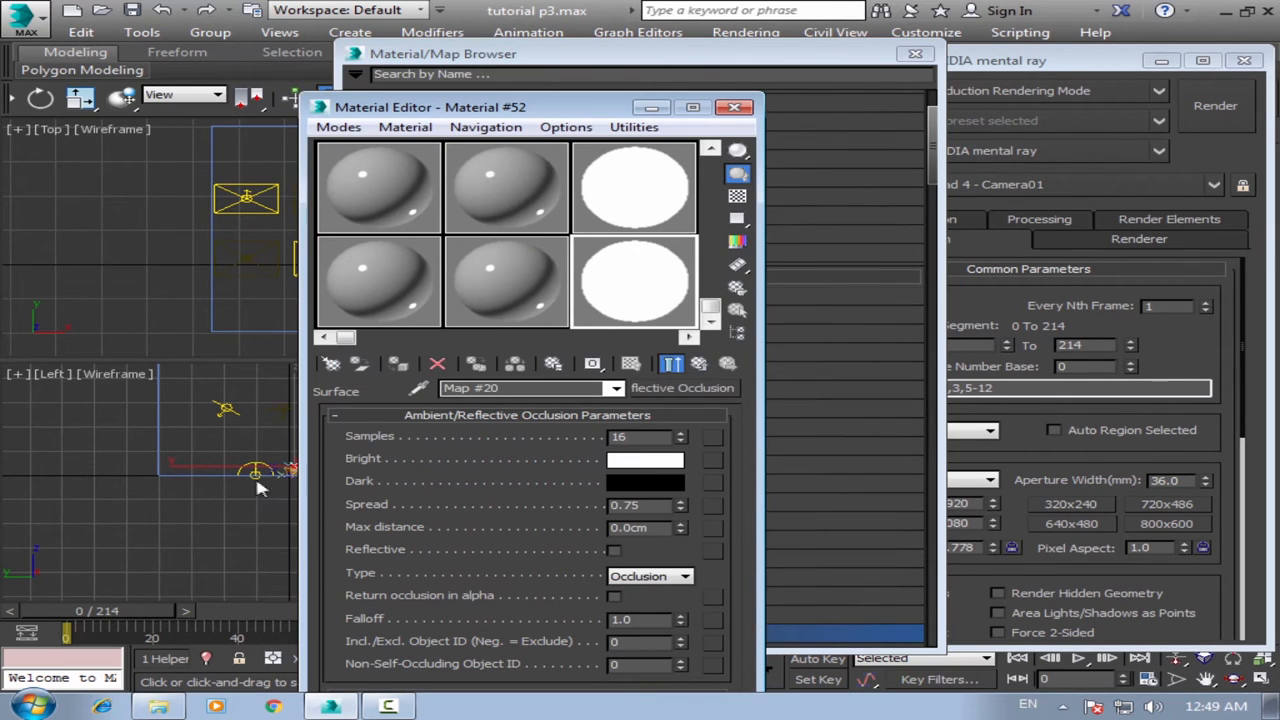
{"action": "mouse_move", "coordinate": [480, 468]}
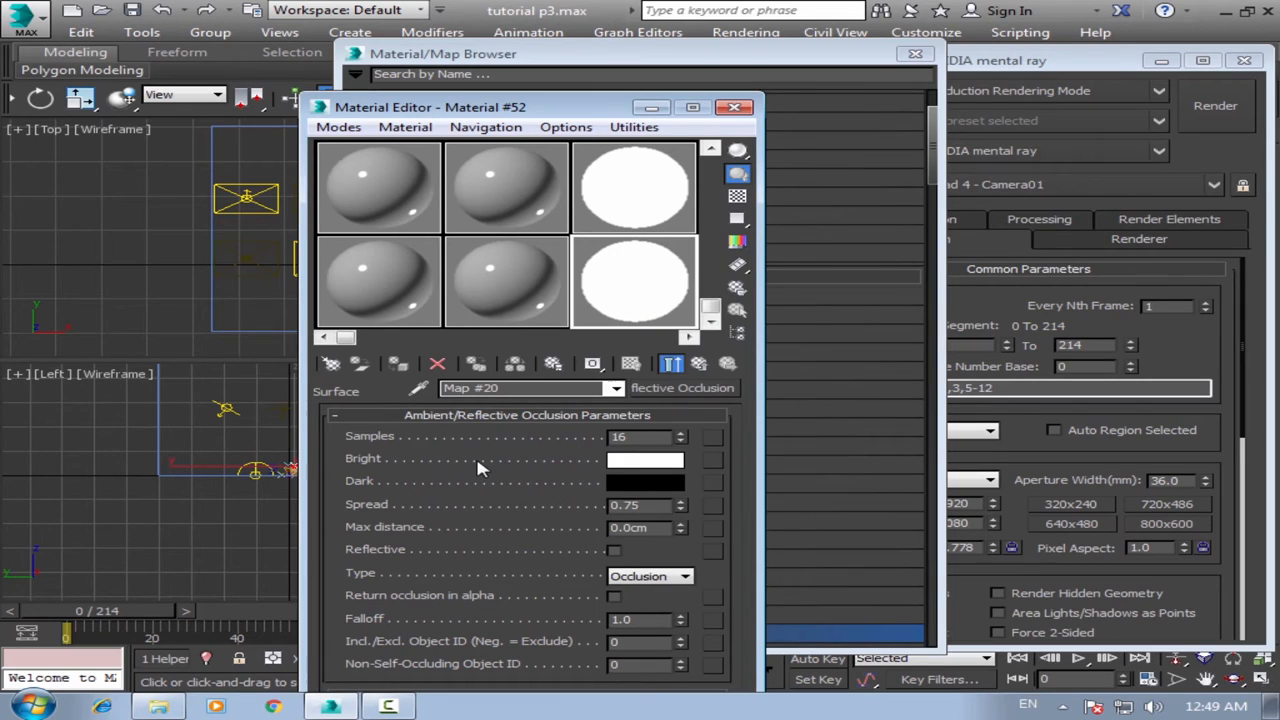
{"action": "mouse_move", "coordinate": [436, 540]}
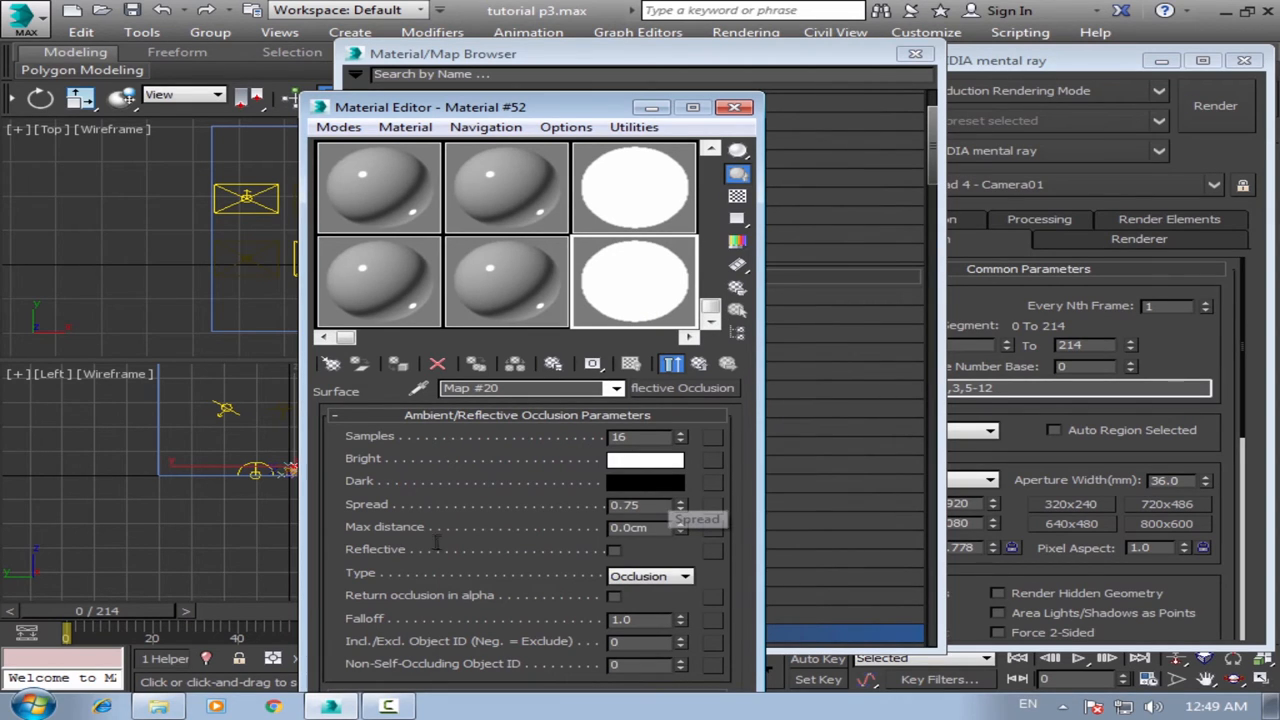
{"action": "mouse_move", "coordinate": [656, 528]}
{"action": "type", "text": "20"}
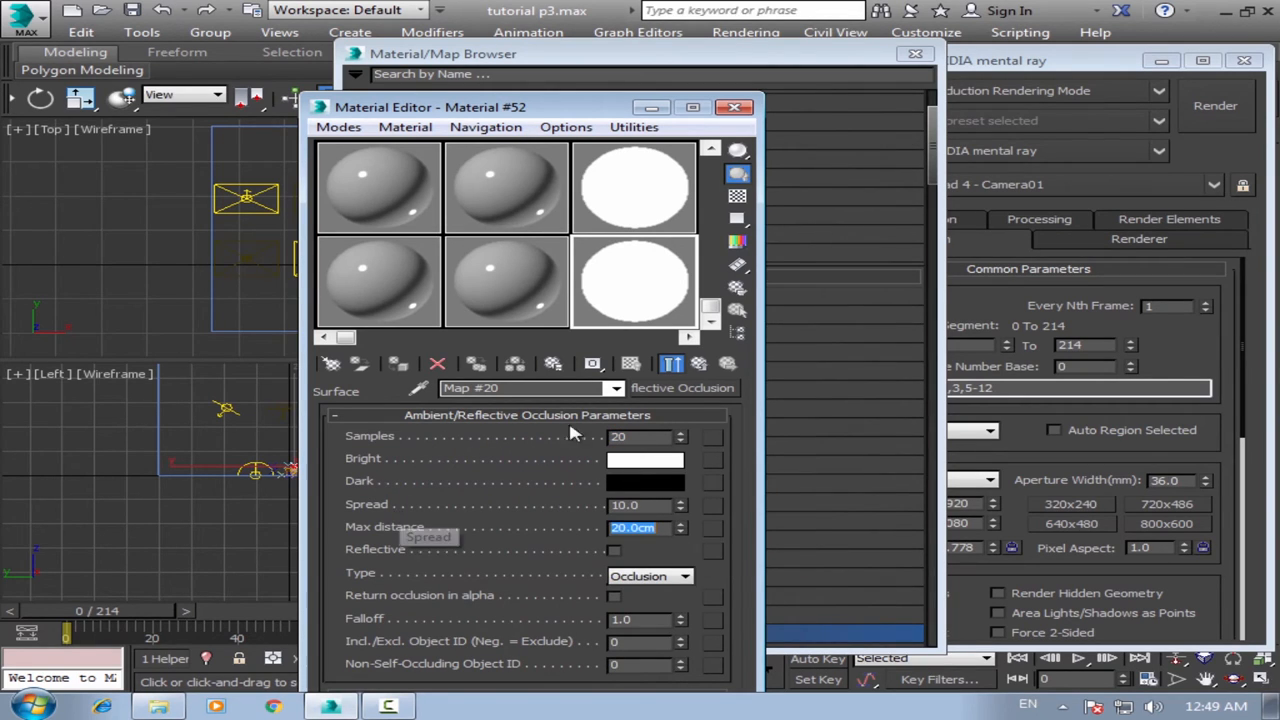
{"action": "mouse_move", "coordinate": [850, 62]}
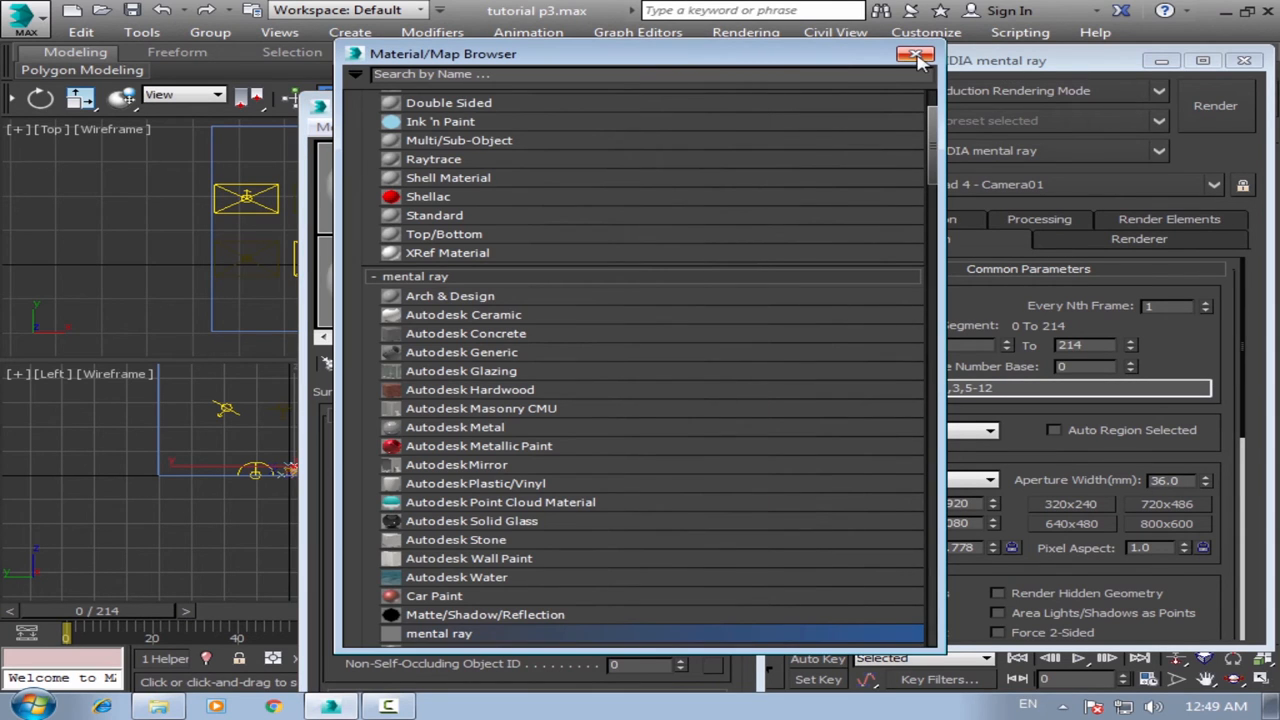
Enable mental ray Material Override and instance Material #52 as the override material.
{"action": "left_click", "coordinate": [914, 54]}
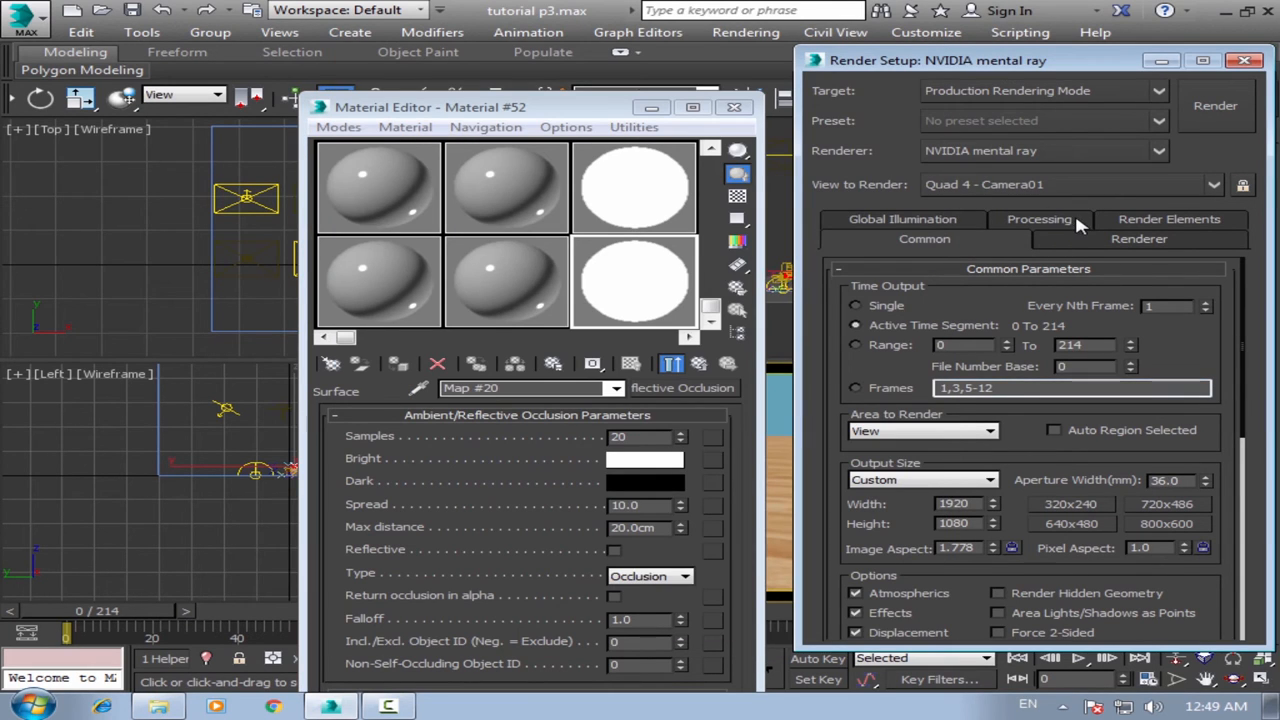
{"action": "left_click", "coordinate": [1038, 218]}
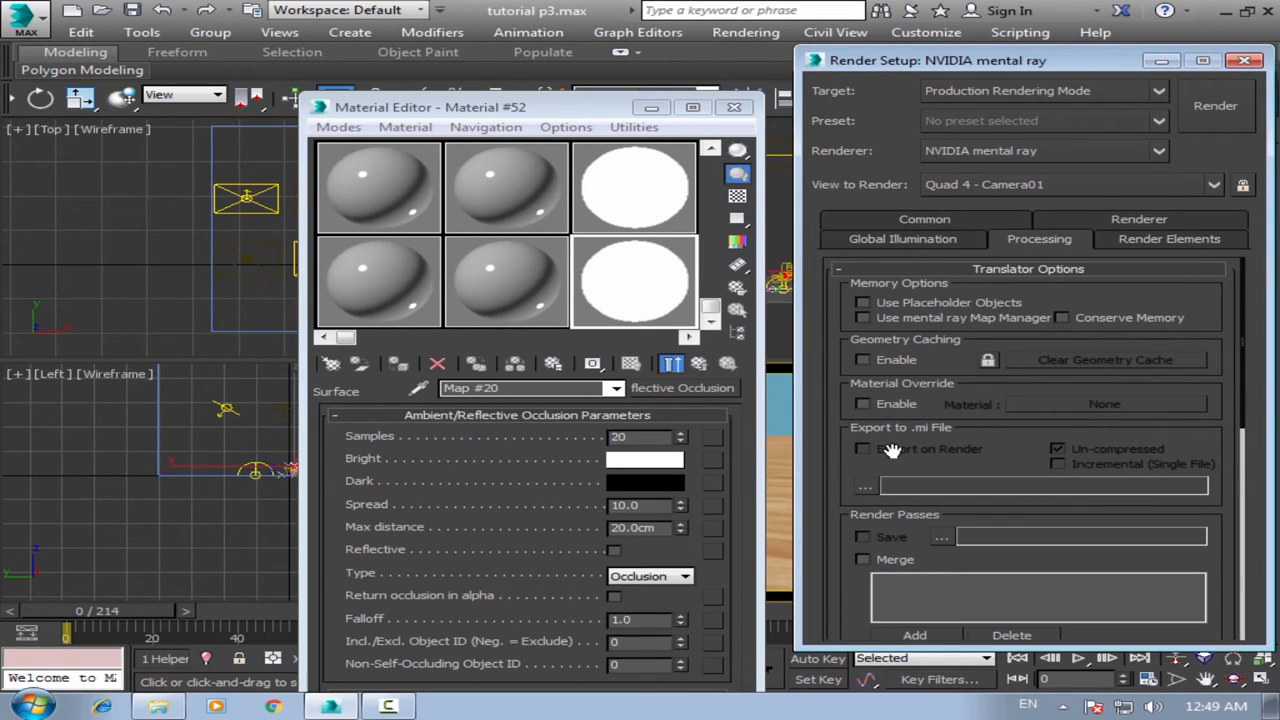
{"action": "mouse_move", "coordinate": [876, 410]}
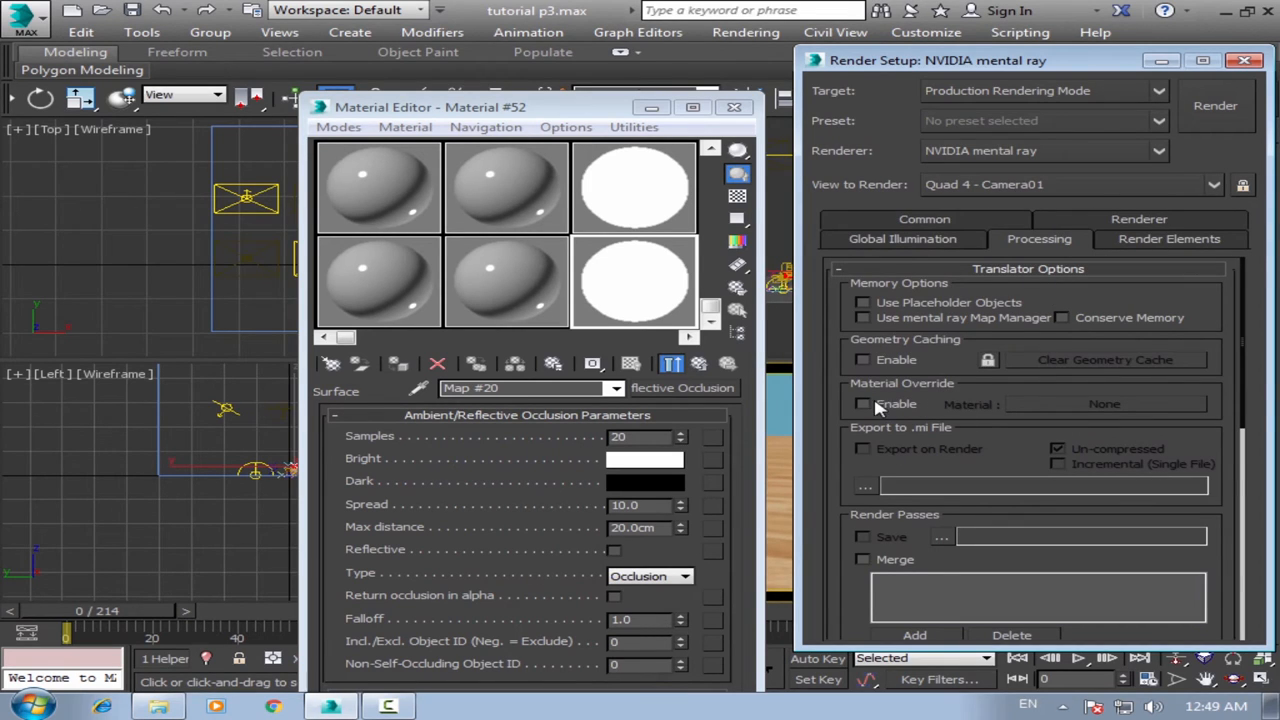
{"action": "left_click", "coordinate": [862, 404]}
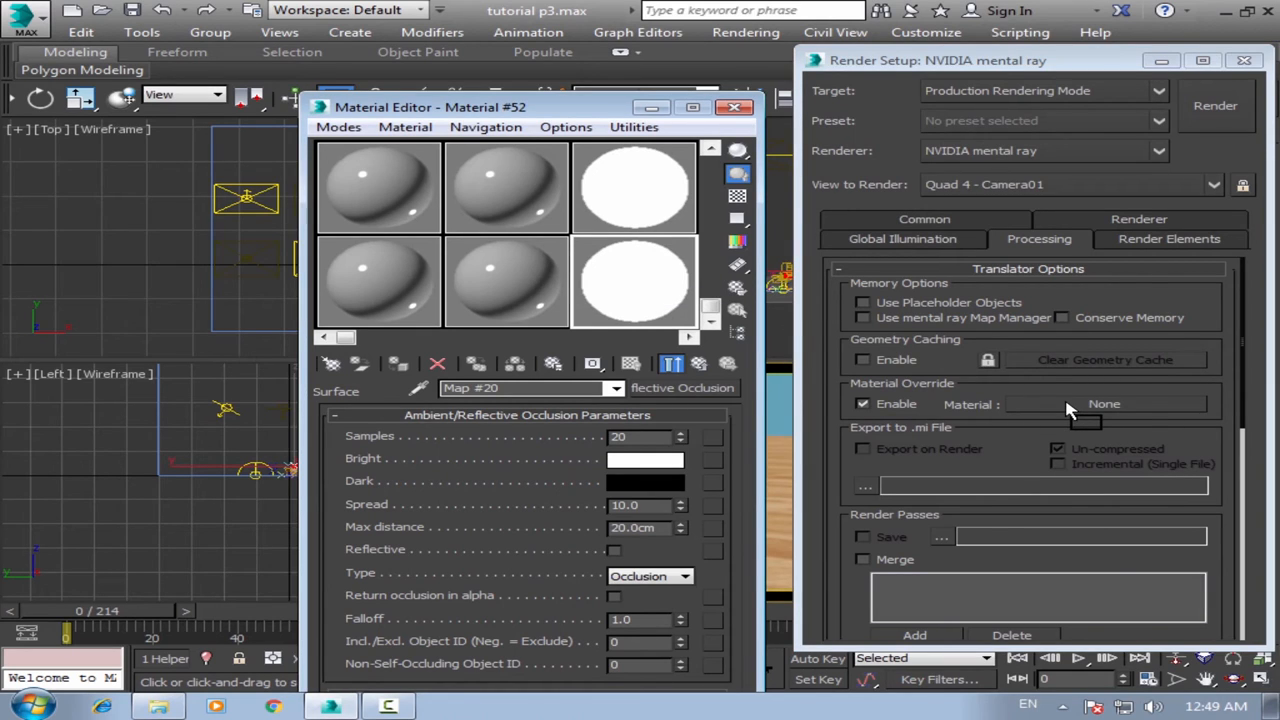
{"action": "left_click", "coordinate": [1104, 404]}
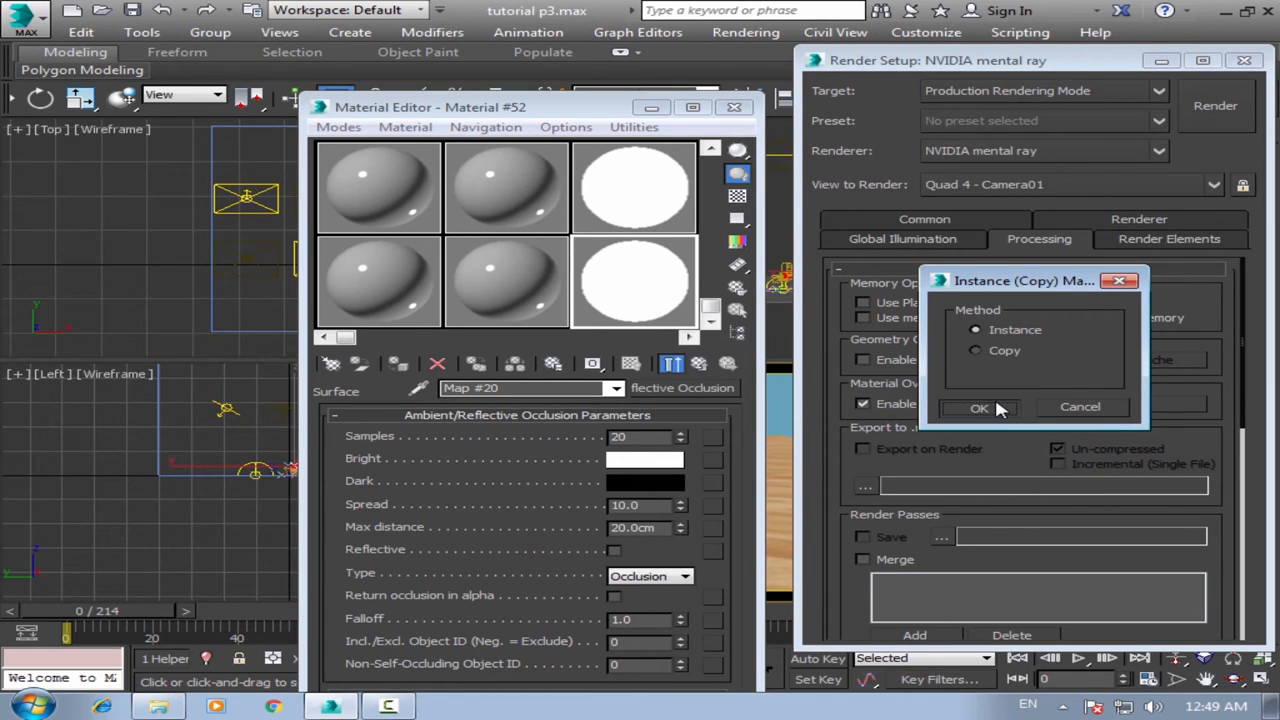
{"action": "mouse_move", "coordinate": [980, 408]}
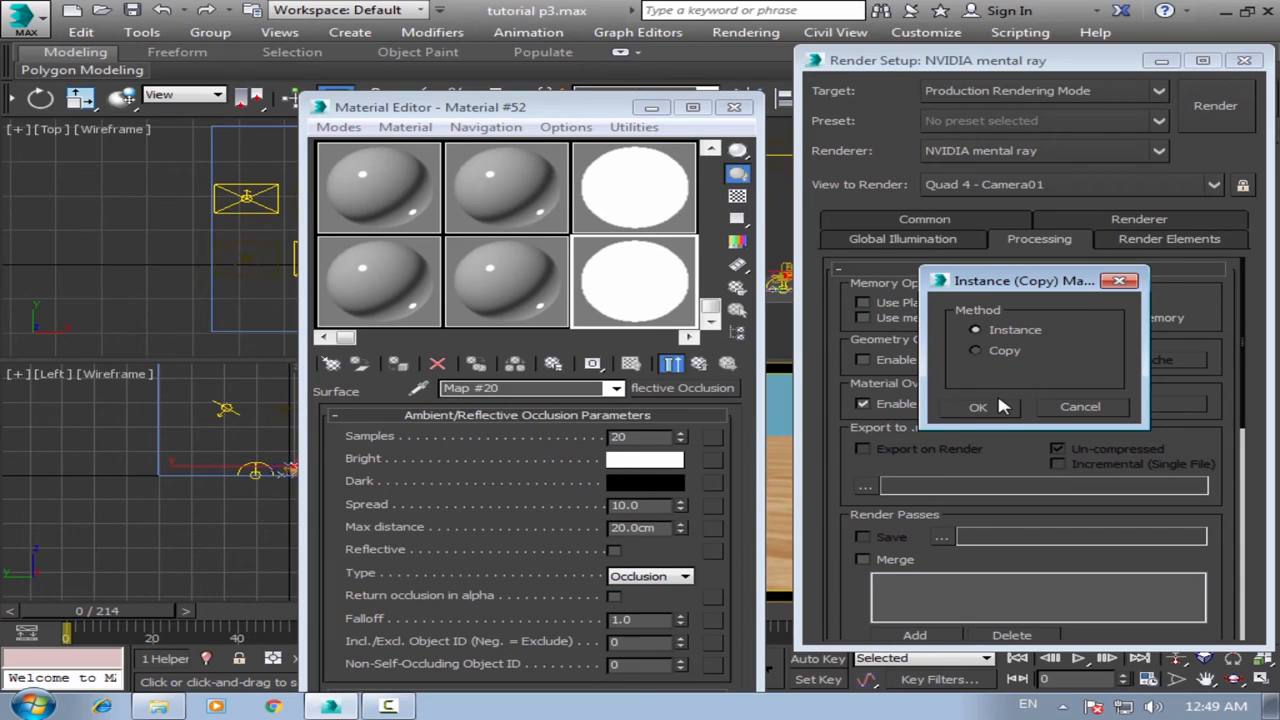
{"action": "left_click", "coordinate": [978, 406]}
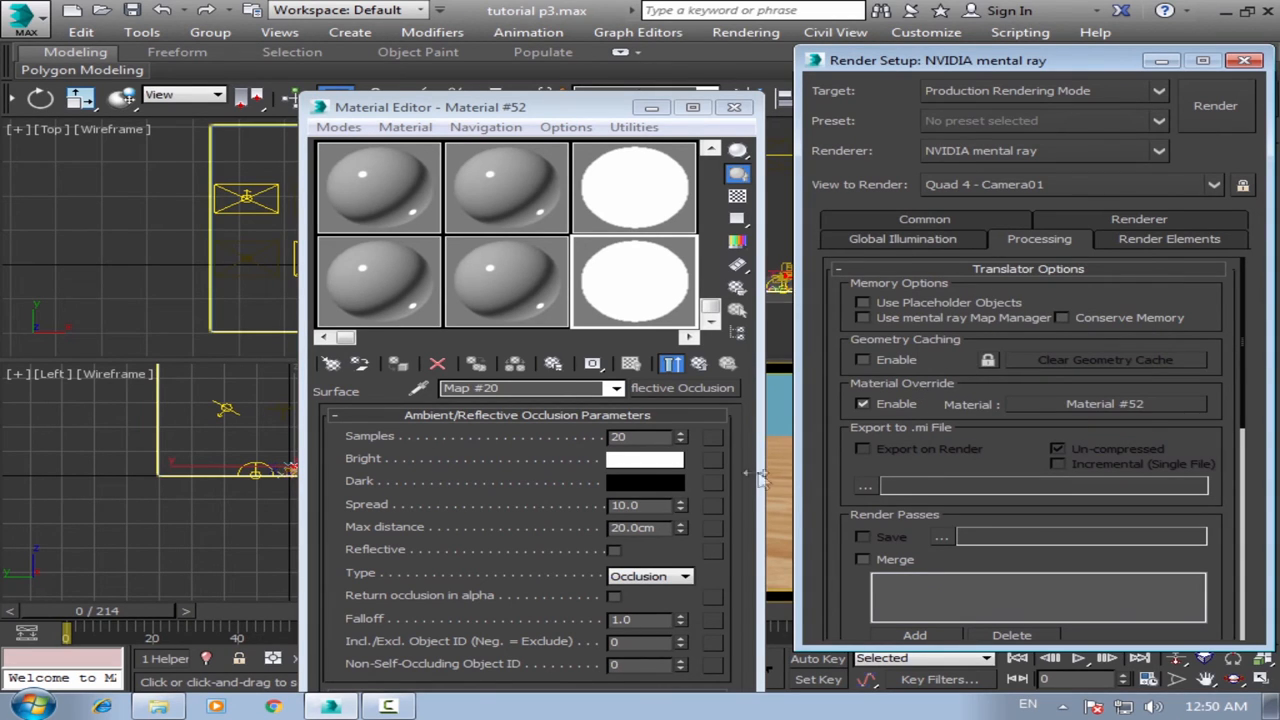
{"action": "mouse_move", "coordinate": [690, 270]}
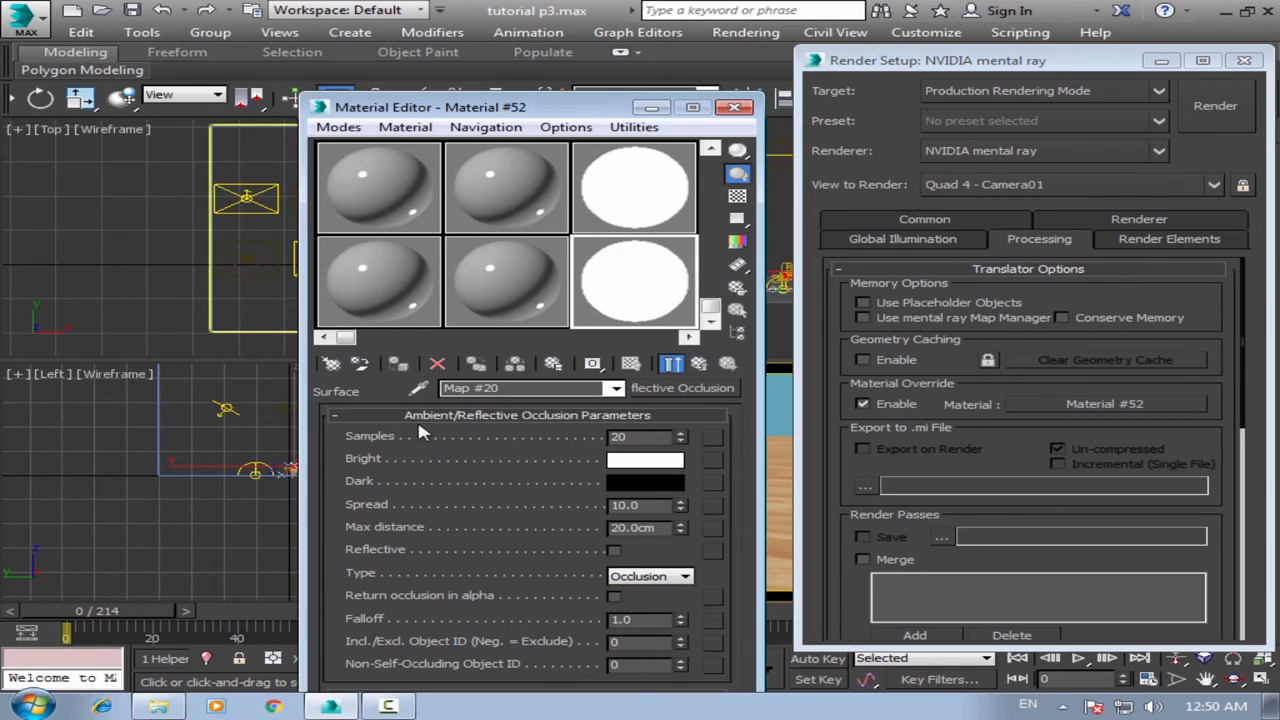
{"action": "mouse_move", "coordinate": [590, 454]}
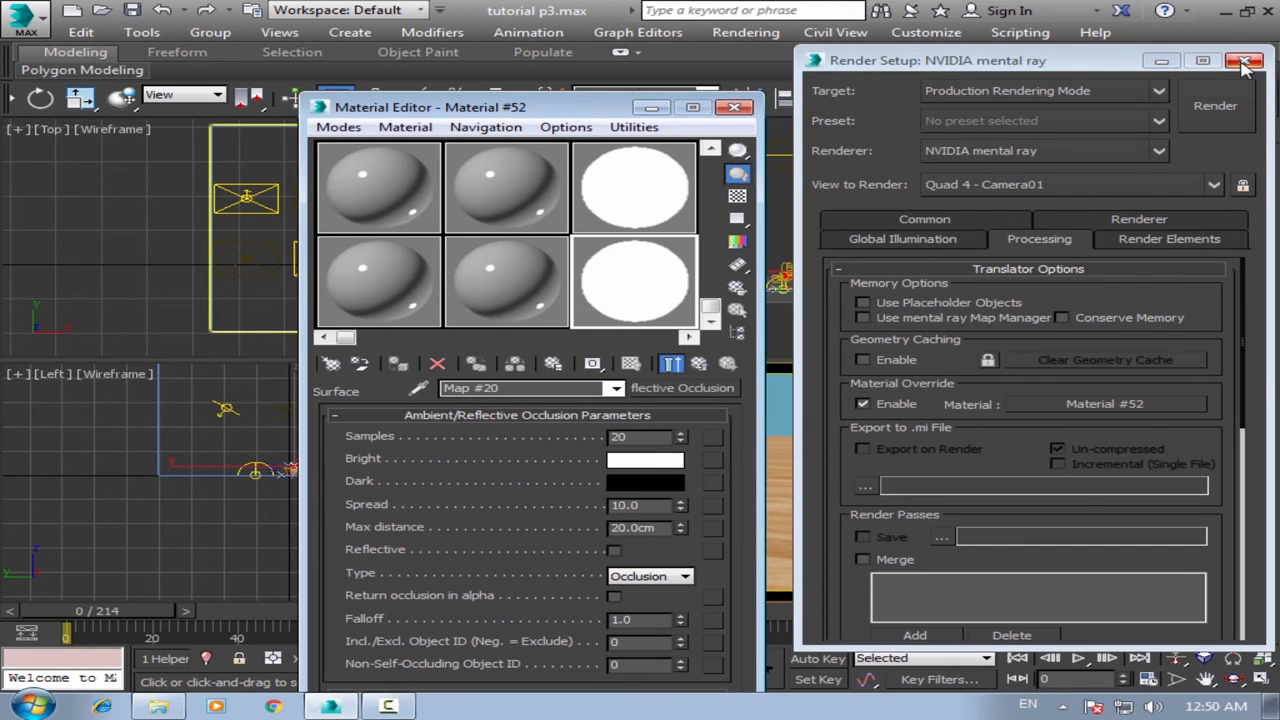
Point the render output to scene.jpg in a new AO folder on the Desktop.
{"action": "left_click", "coordinate": [924, 218]}
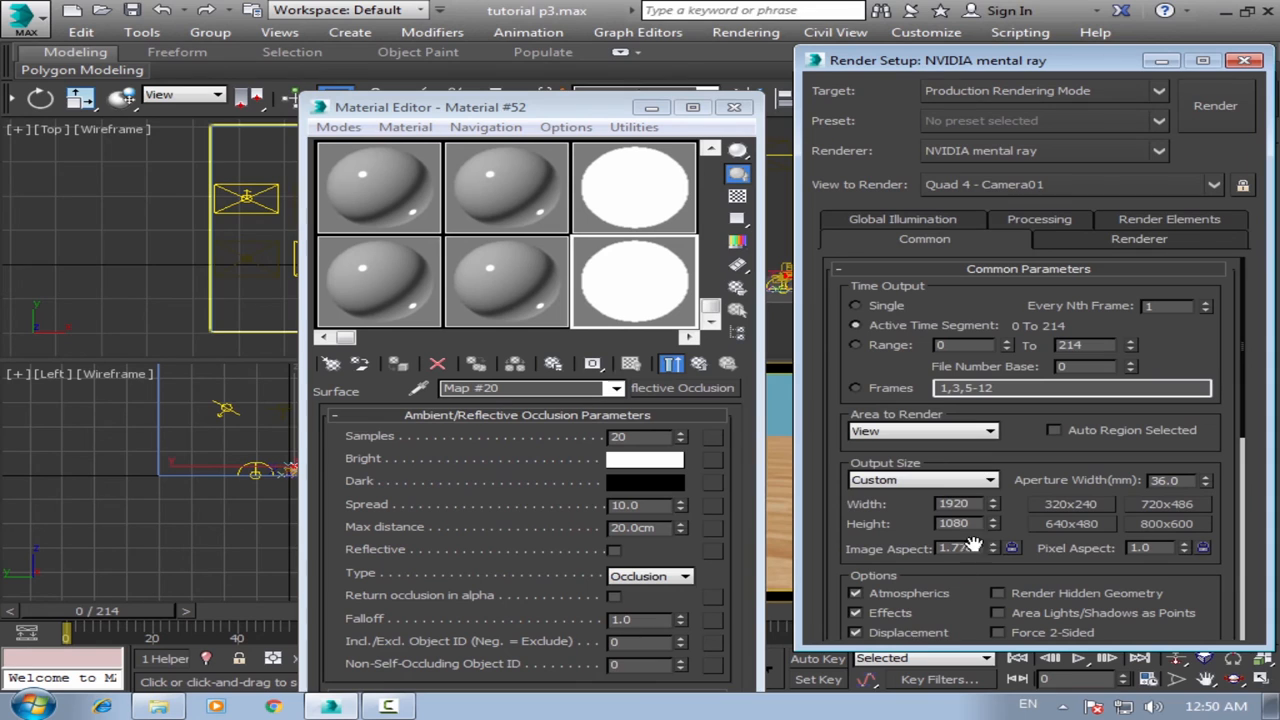
{"action": "scroll", "scroll_direction": "down", "scroll_amount": 3}
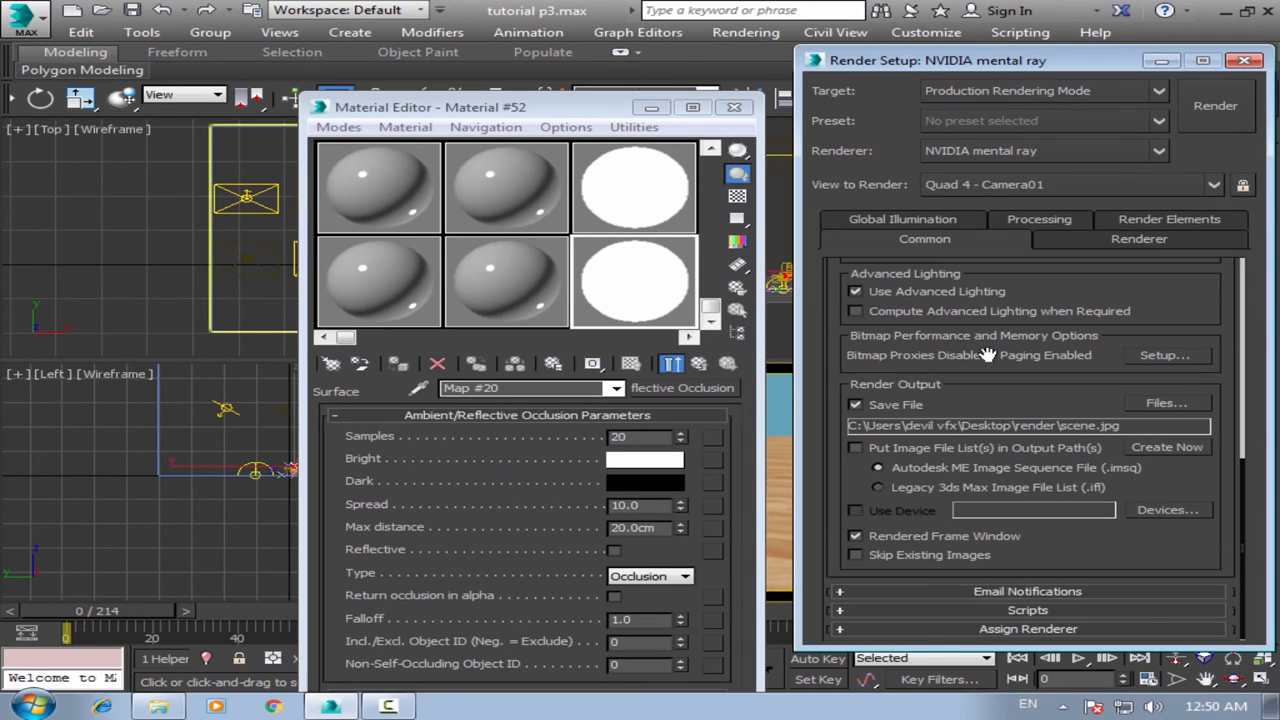
{"action": "mouse_move", "coordinate": [1156, 428]}
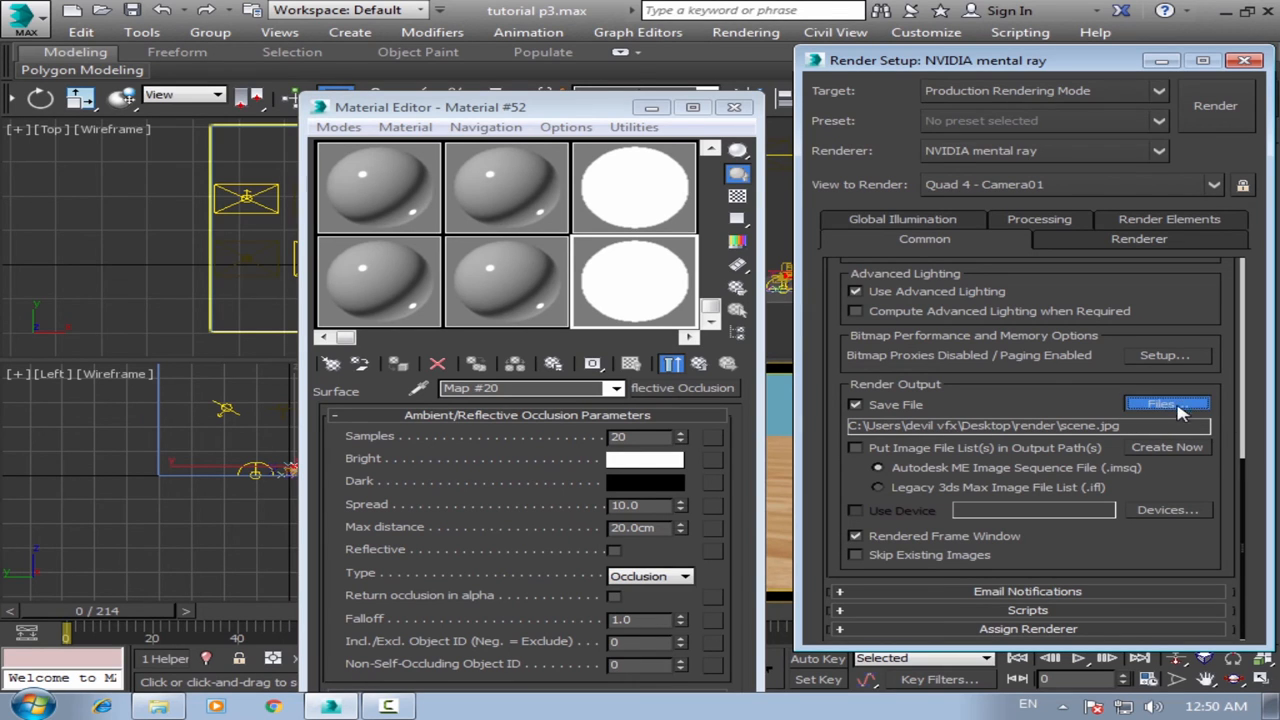
{"action": "left_click", "coordinate": [1168, 404]}
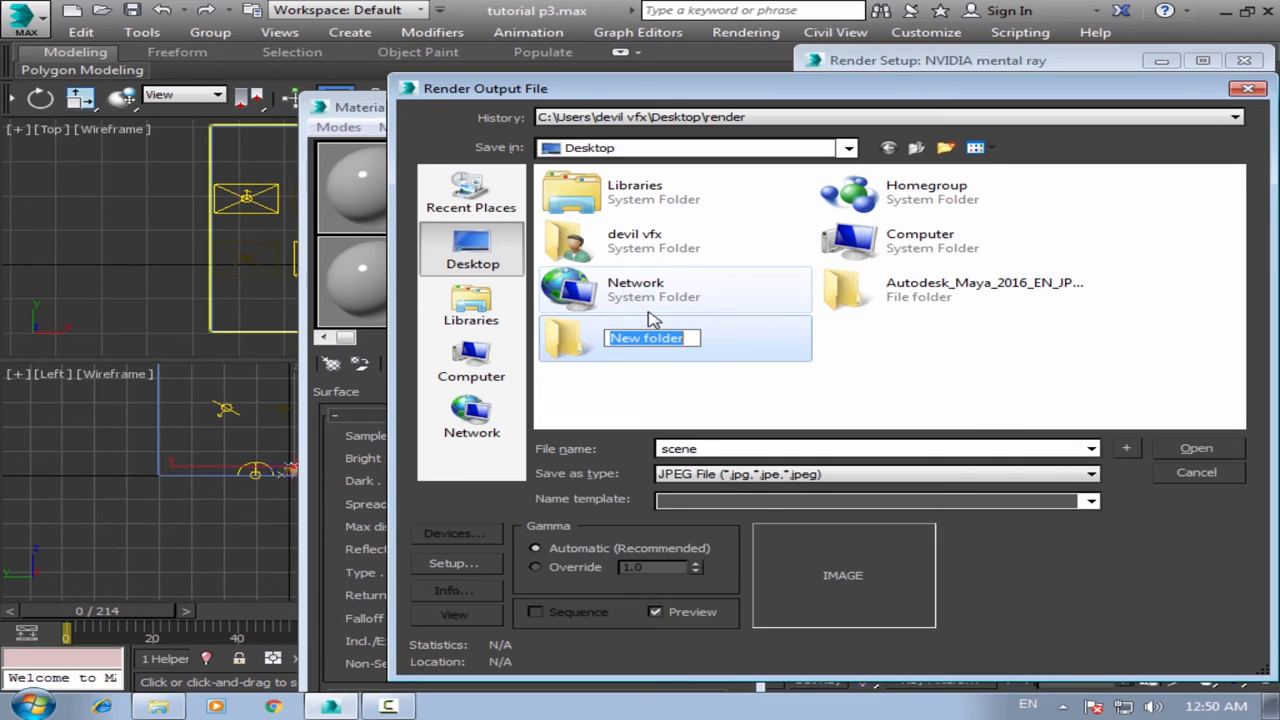
{"action": "type", "text": "AO"}
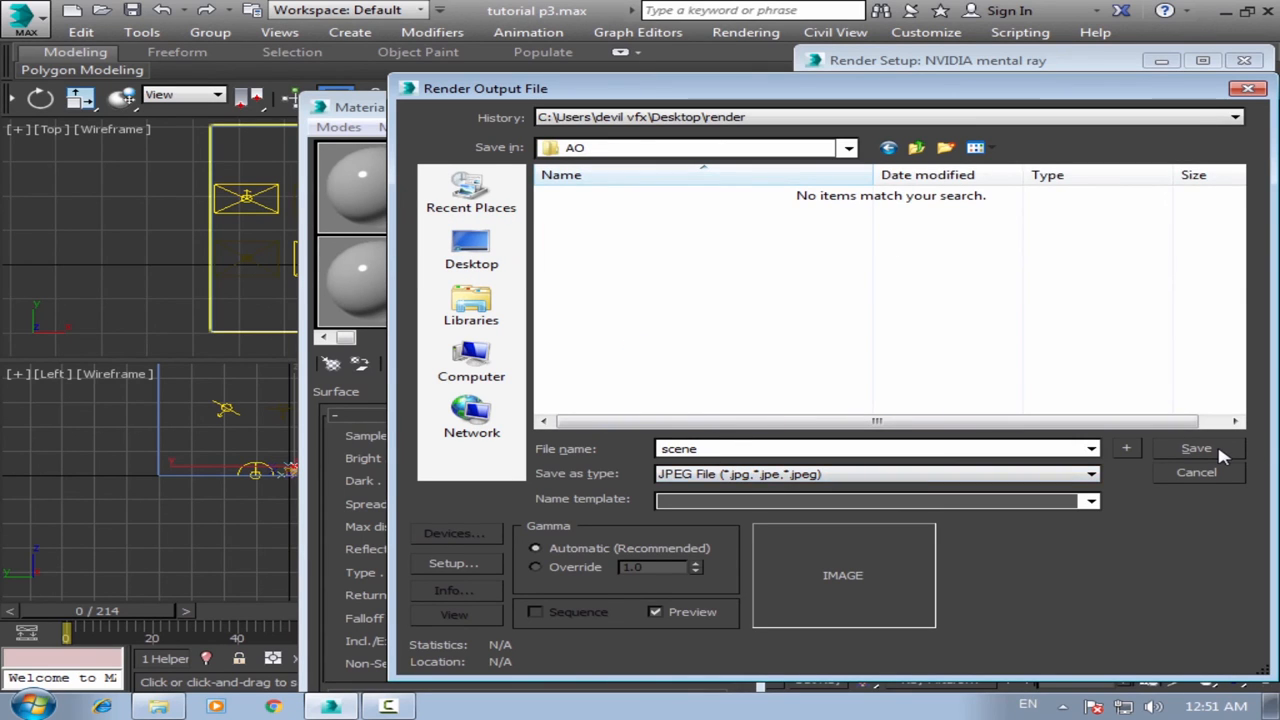
{"action": "left_click", "coordinate": [1196, 448]}
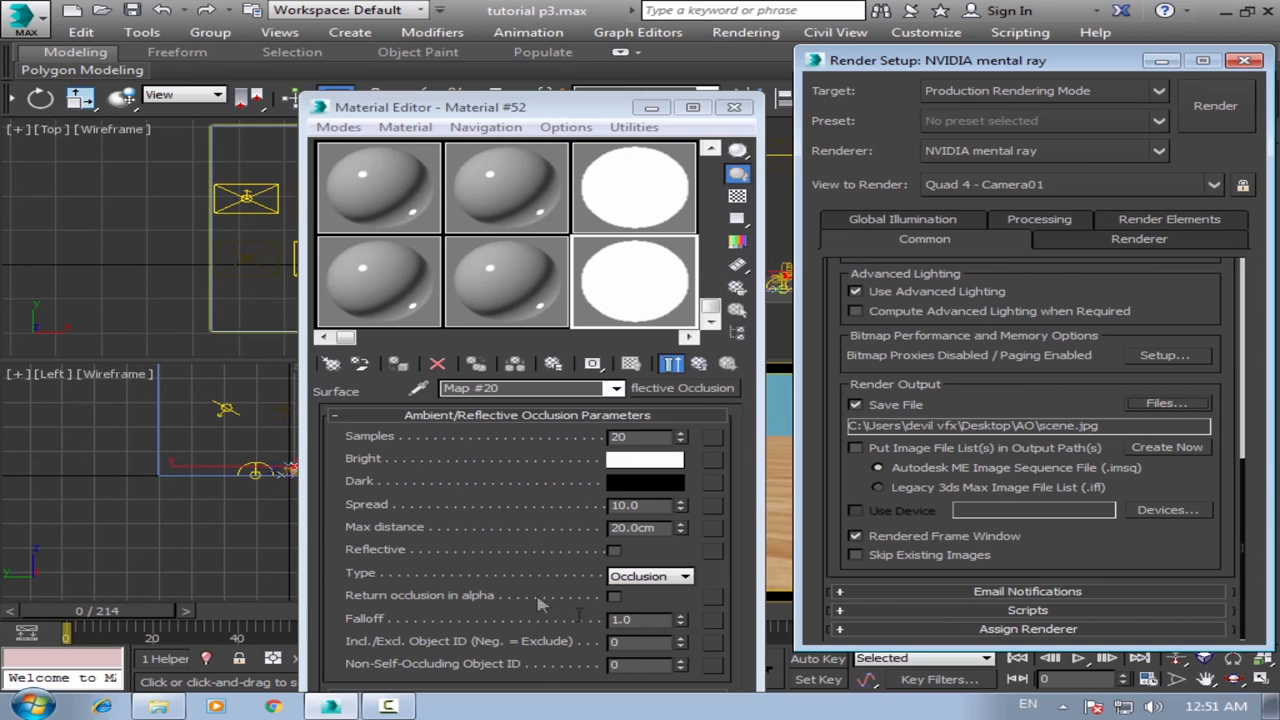
{"action": "mouse_move", "coordinate": [1216, 108]}
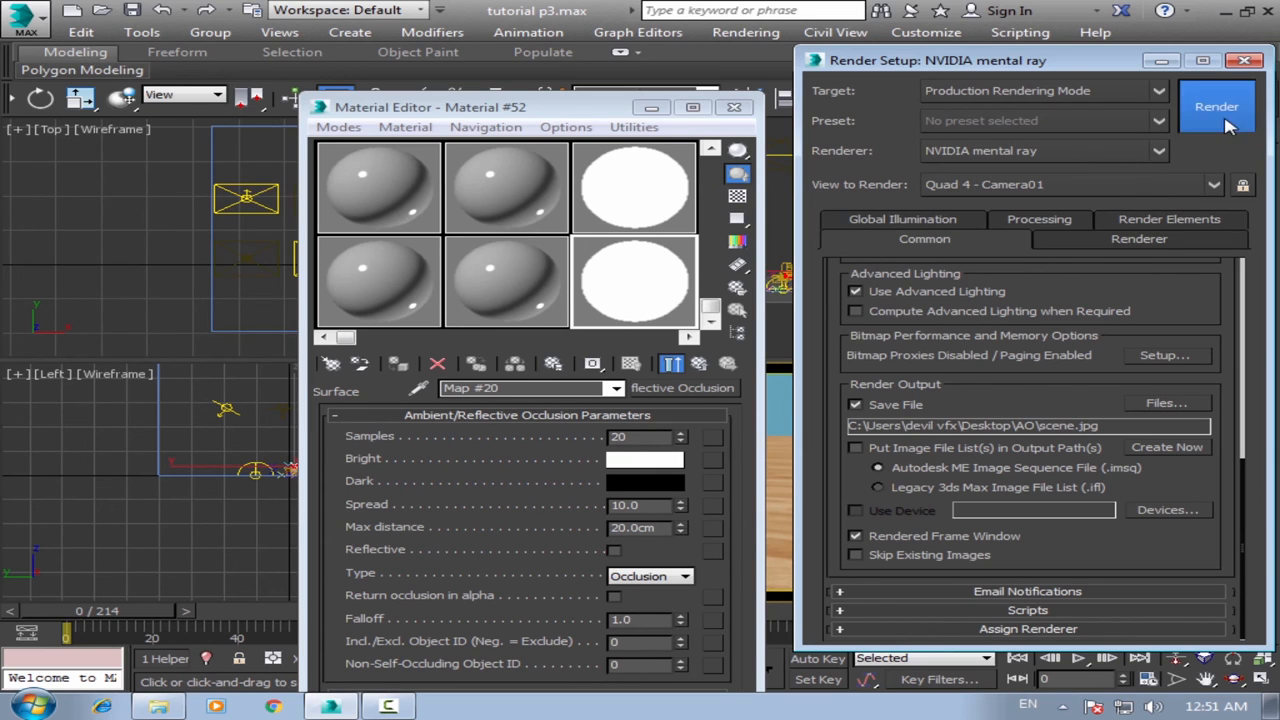
Render the ambient occlusion frame sequence.
{"action": "left_click", "coordinate": [1216, 106]}
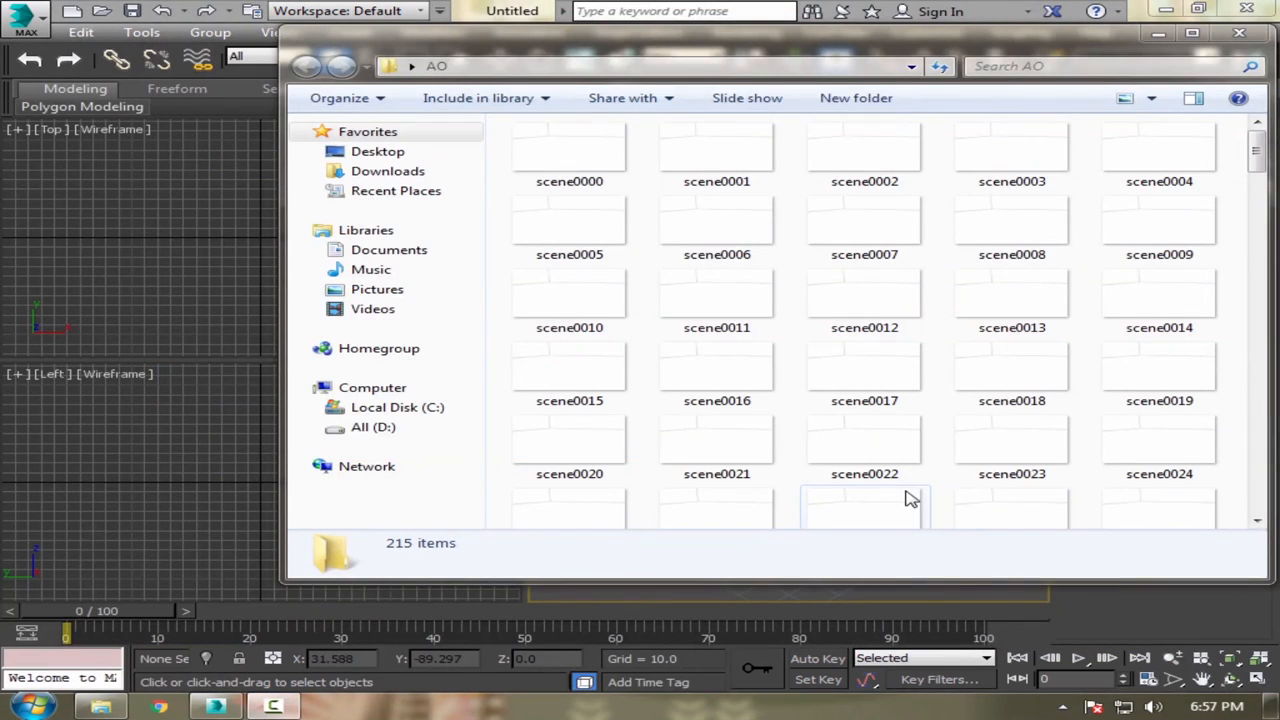